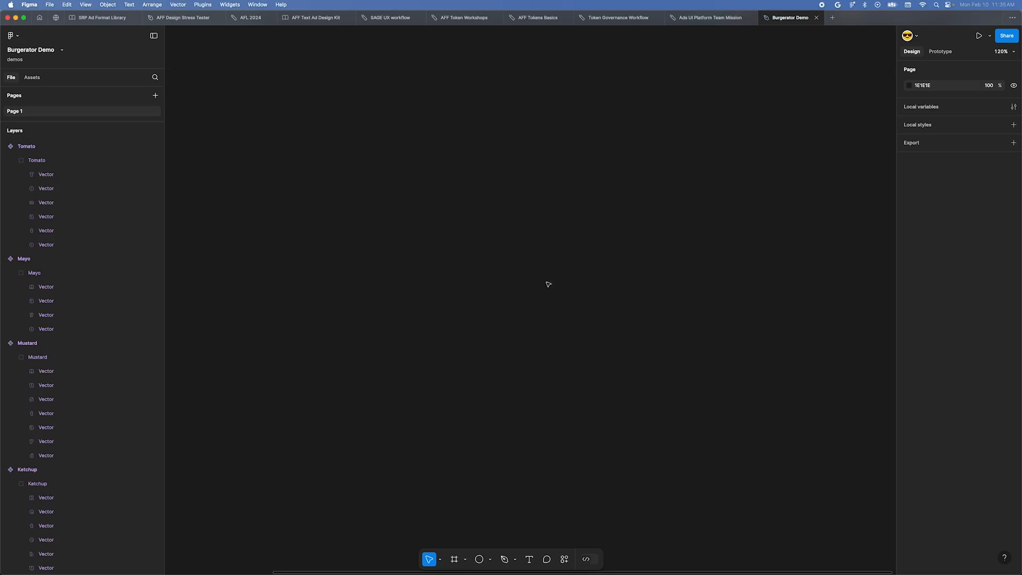
mouse_move(547, 311)
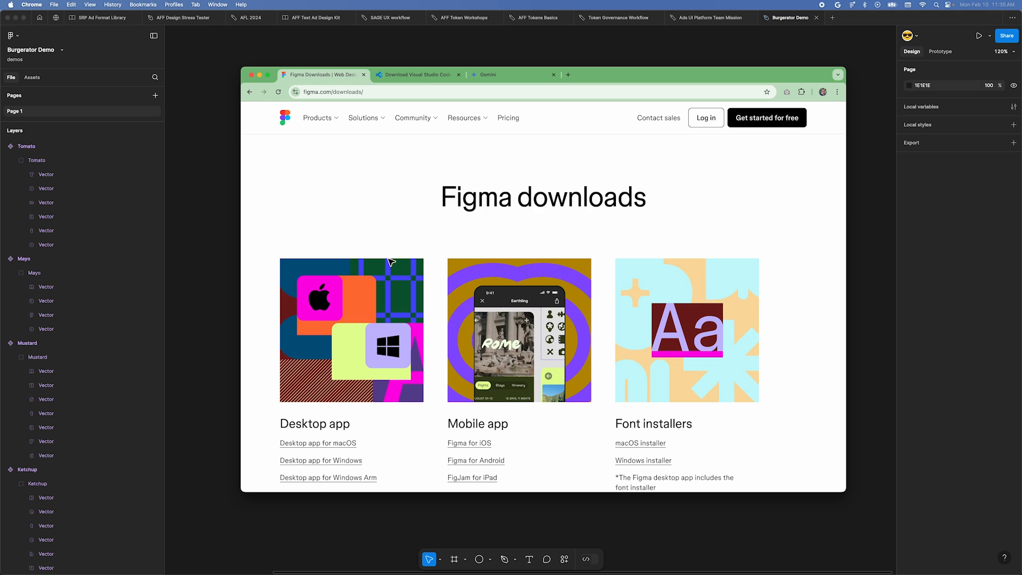
Step: Scroll the Figma downloads page and close its tab, revealing the Visual Studio Code download page
scroll("down", 3)
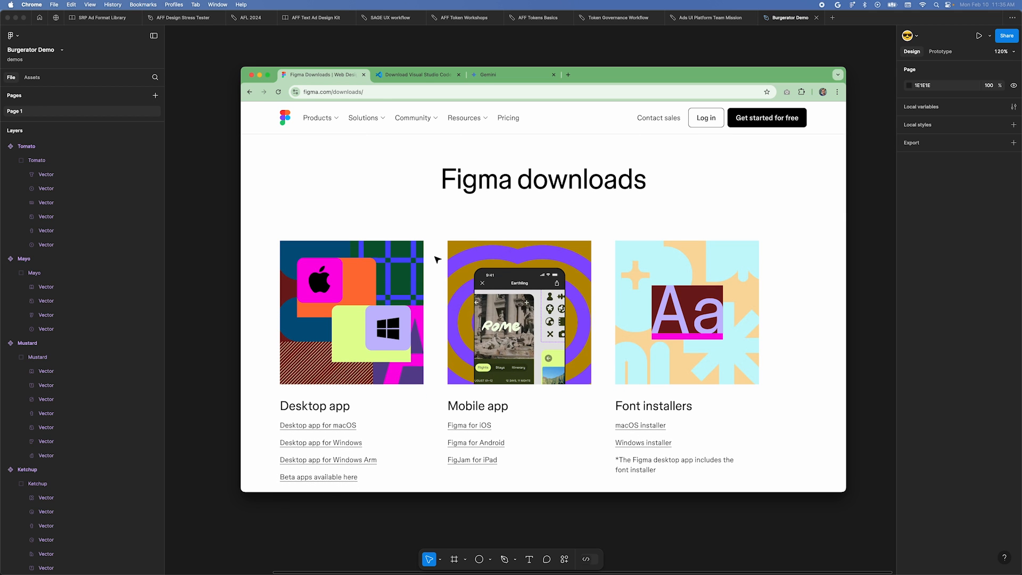
left_click(363, 75)
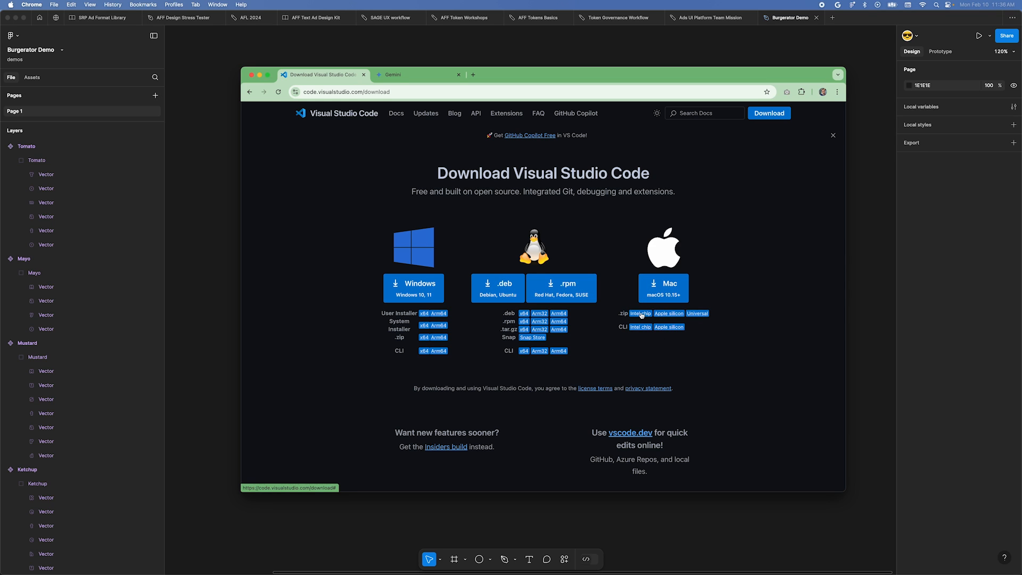
mouse_move(331, 76)
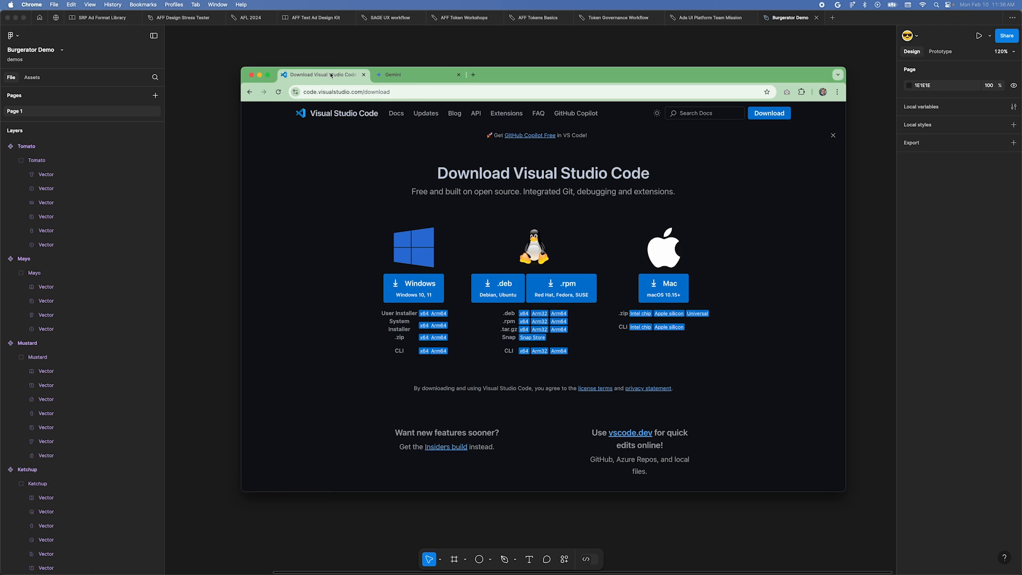
Step: Close the Visual Studio Code download tab so only Gemini remains in Chrome
left_click(415, 75)
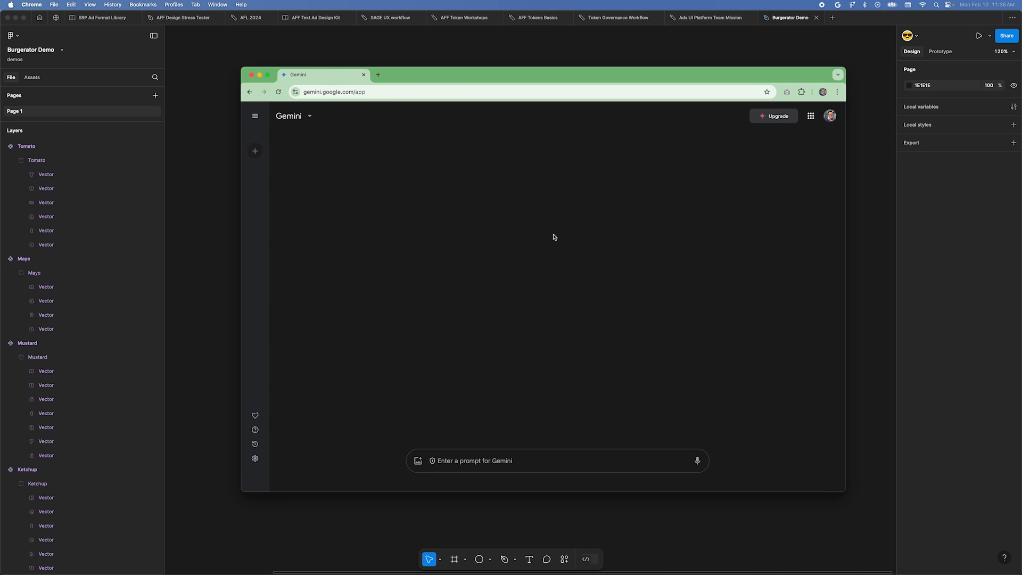
mouse_move(481, 478)
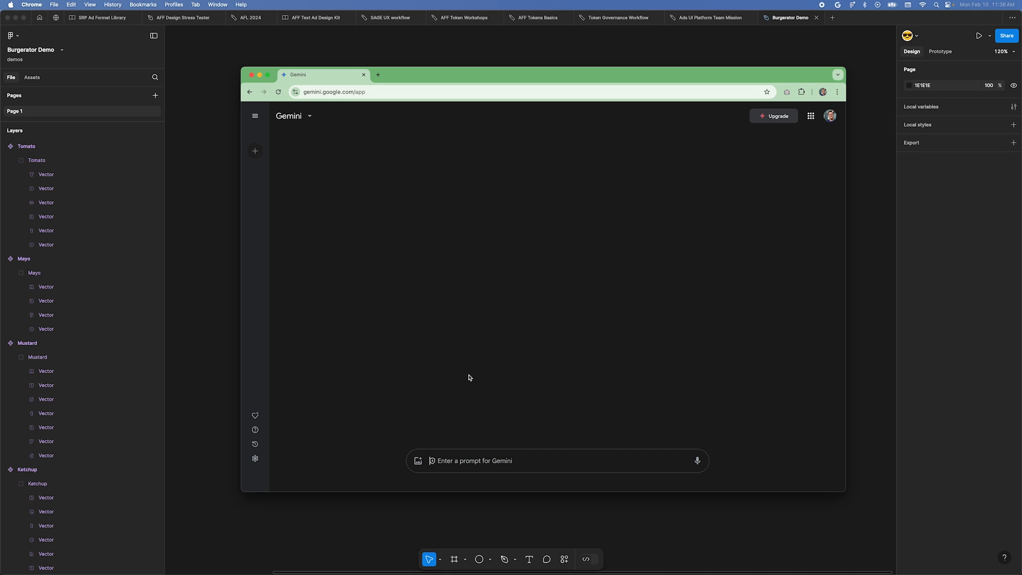
mouse_move(169, 169)
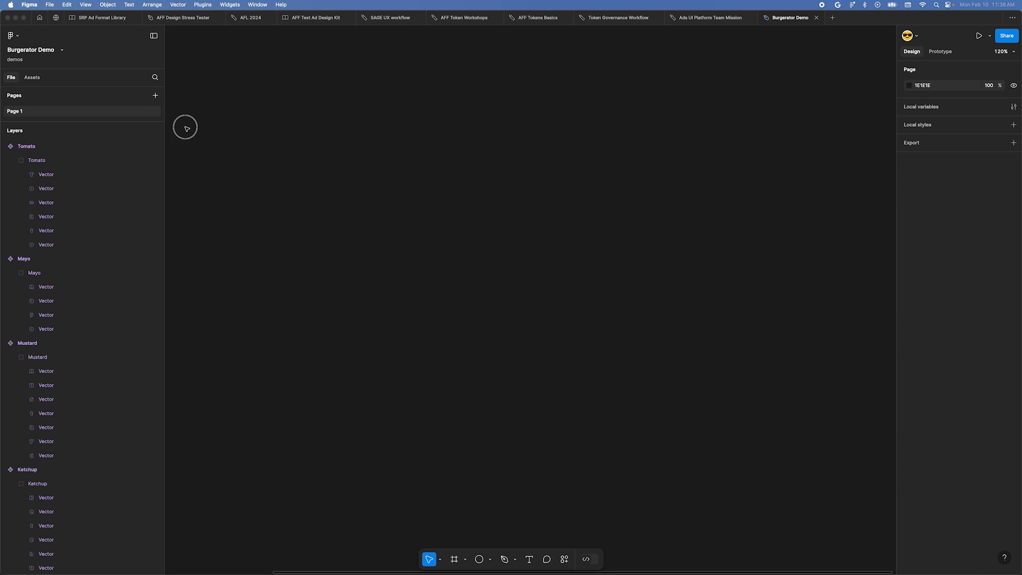
mouse_move(529, 243)
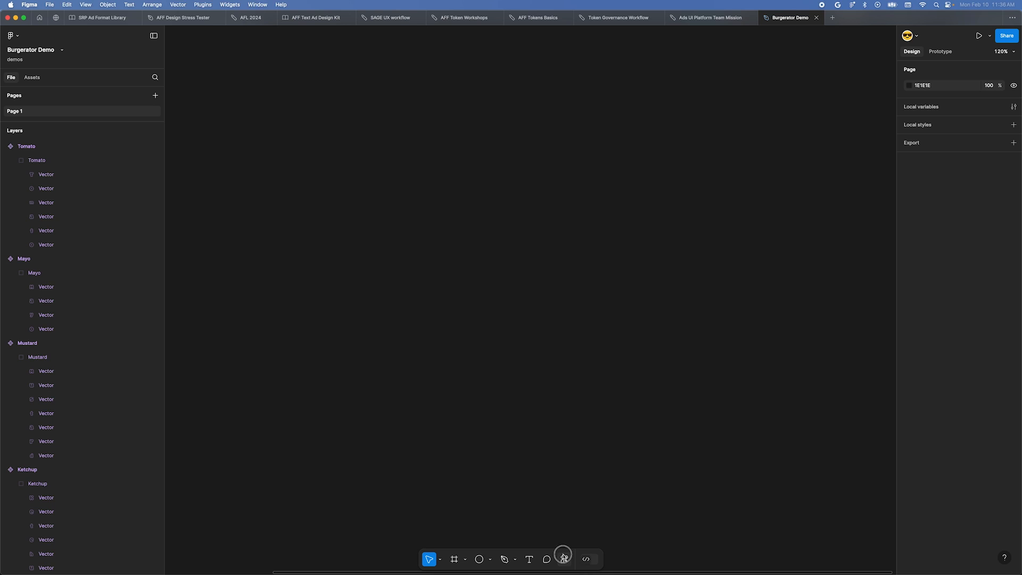
Step: Open Figma's actions panel filtered to the Plugins & widgets list
left_click(563, 560)
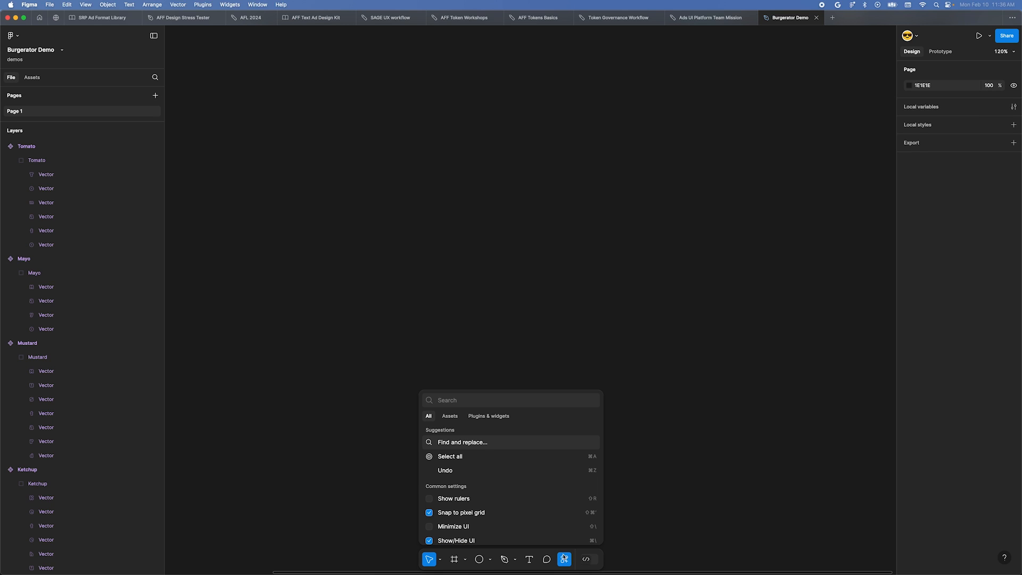
key("Escape")
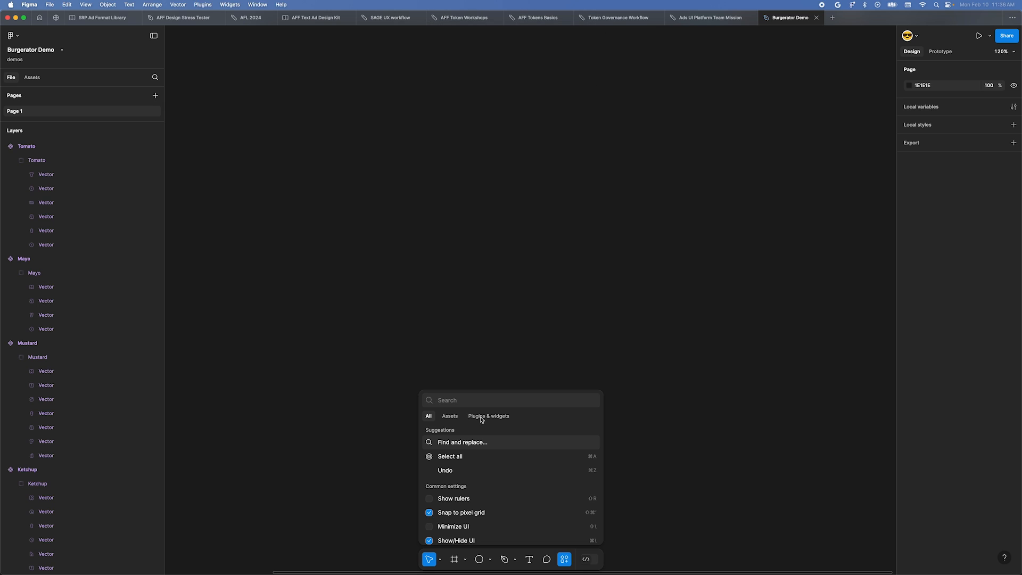
left_click(488, 416)
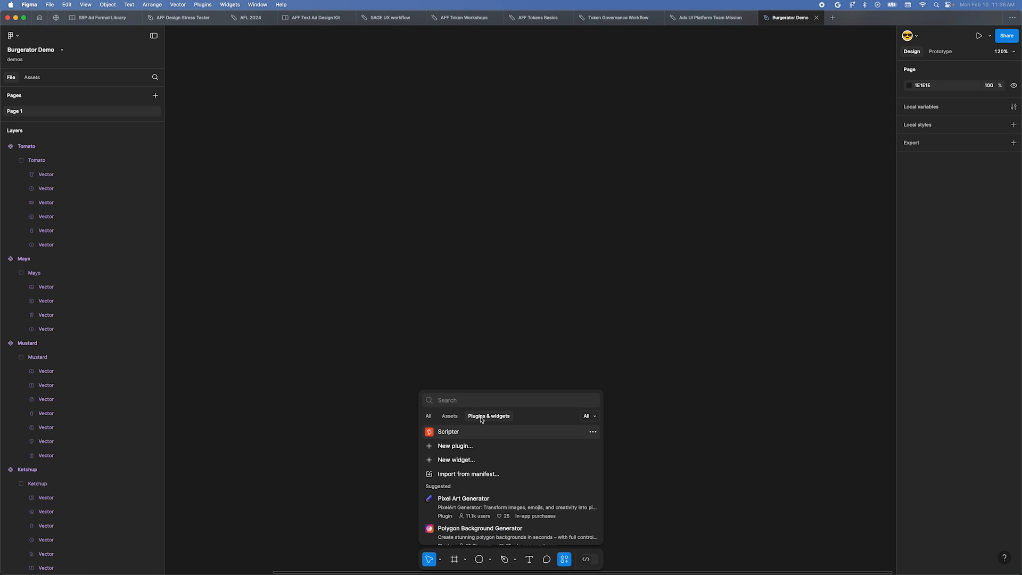
mouse_move(455, 446)
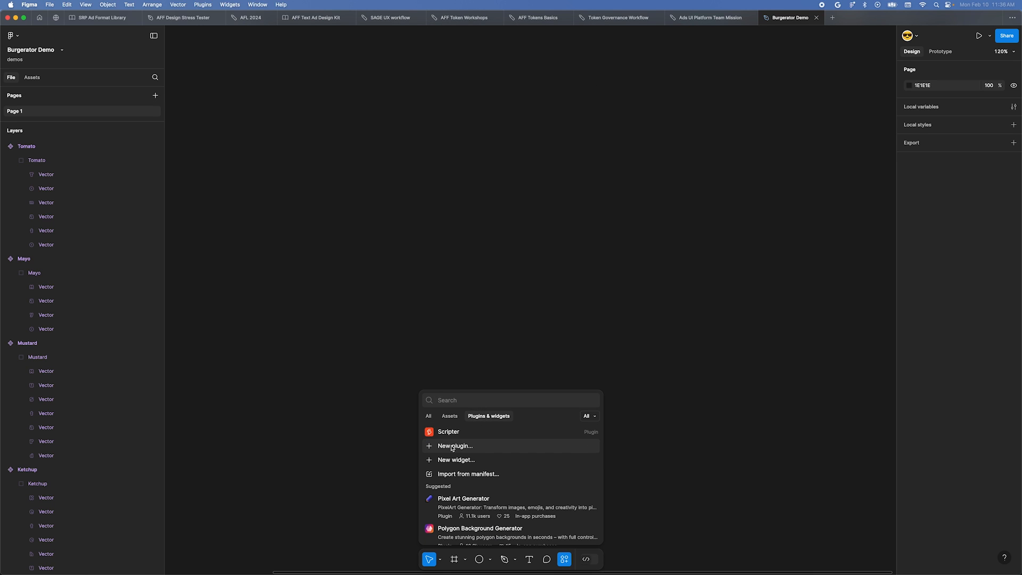
Step: Create the 'Burgerator' Figma design plugin with the Custom UI template, saved in Sites
left_click(455, 446)
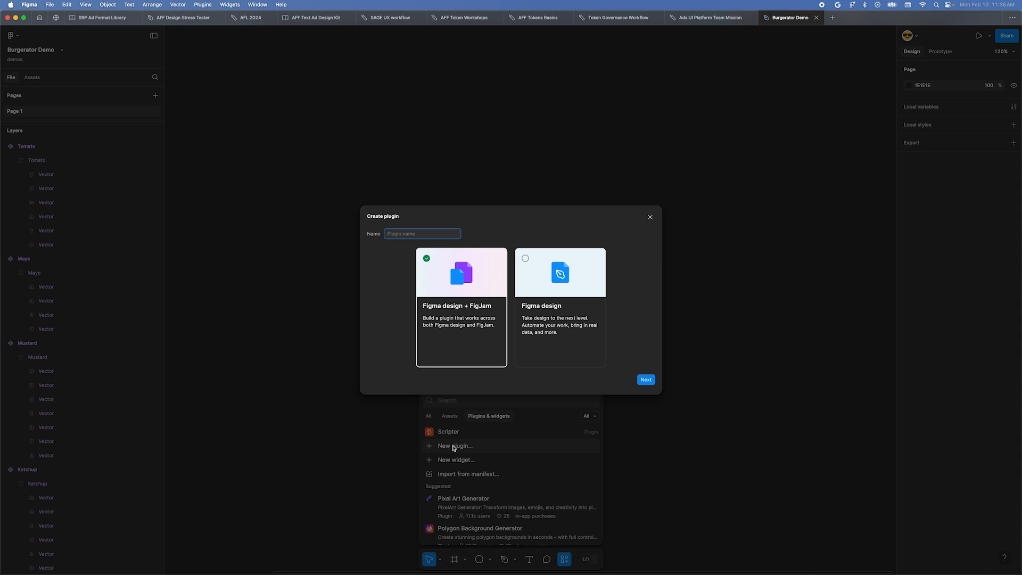
type("Burgerator")
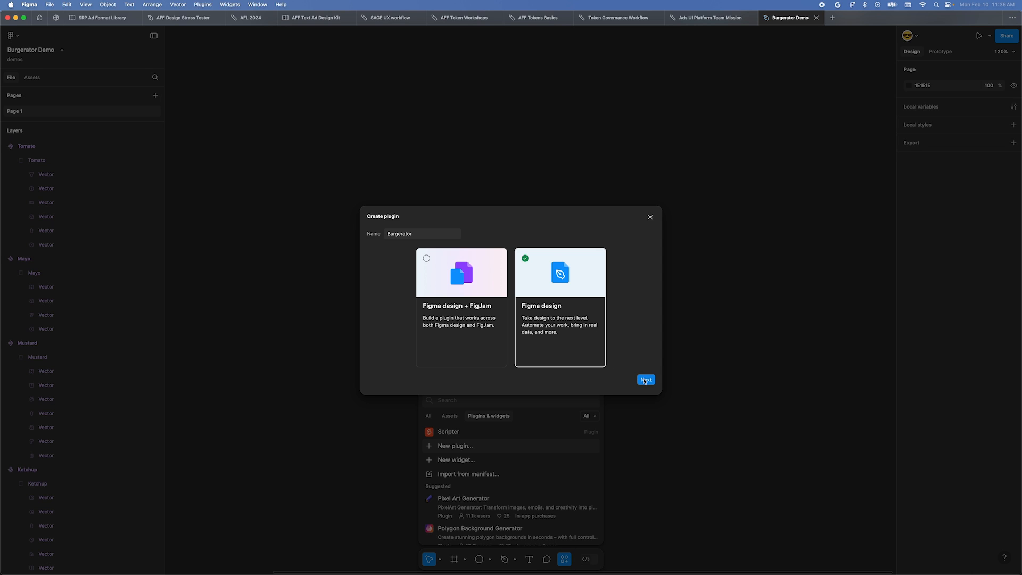
left_click(645, 379)
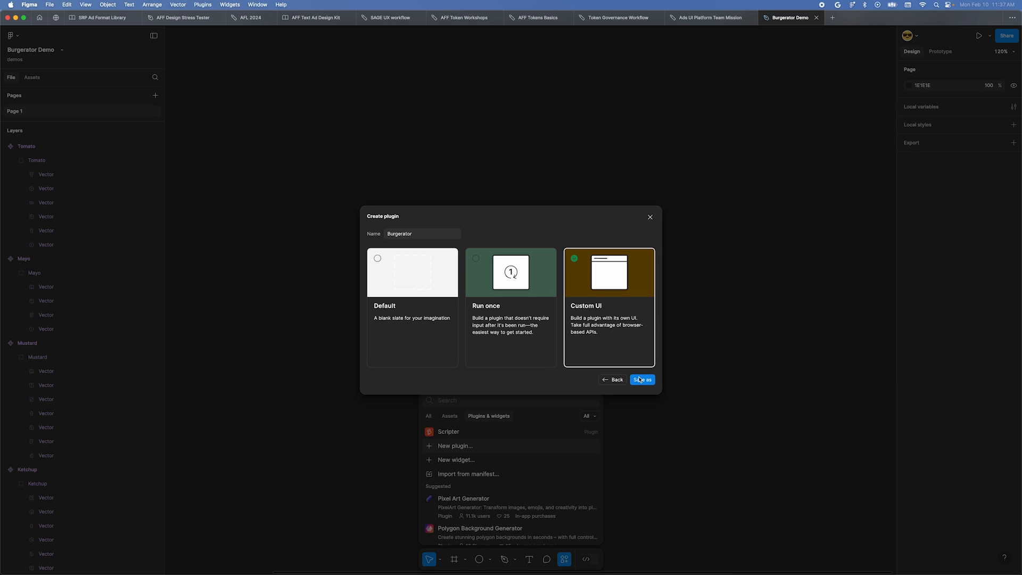
left_click(642, 379)
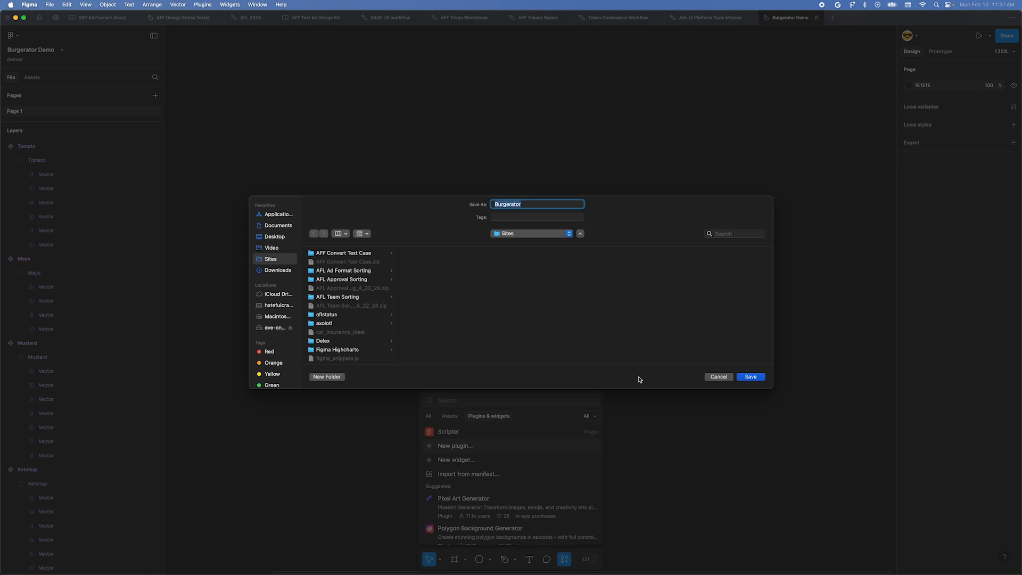
mouse_move(285, 264)
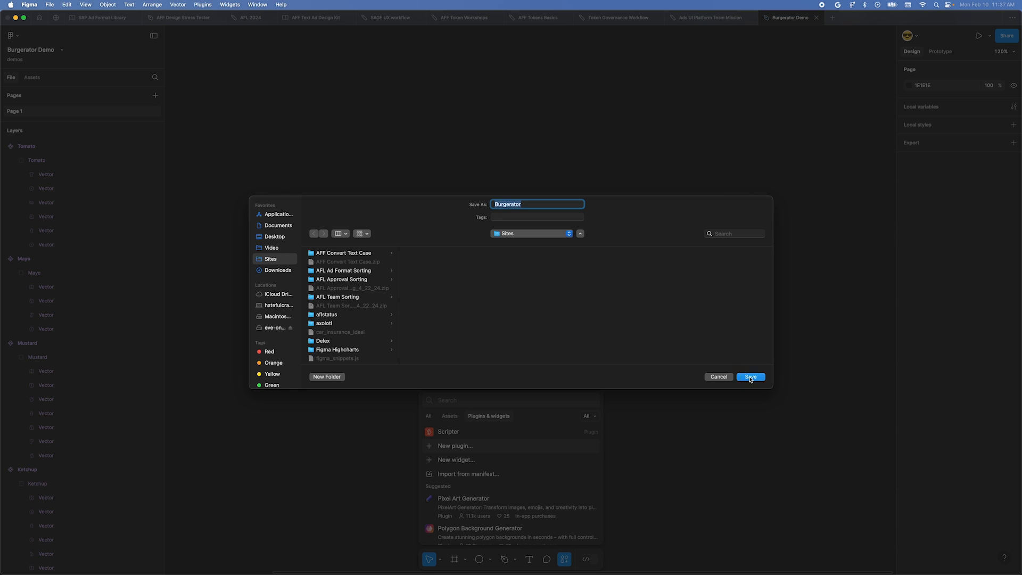
left_click(750, 377)
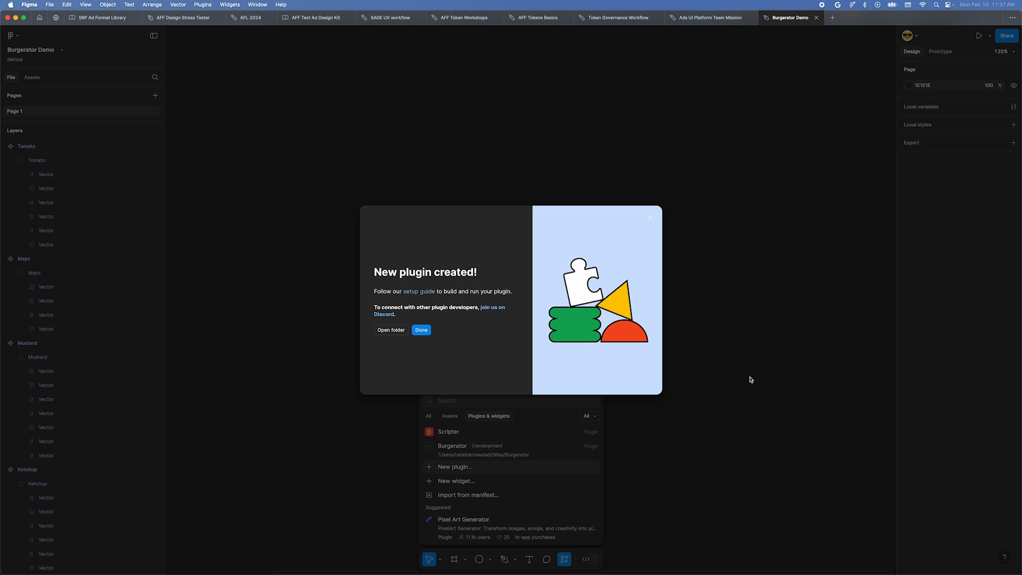
mouse_move(453, 303)
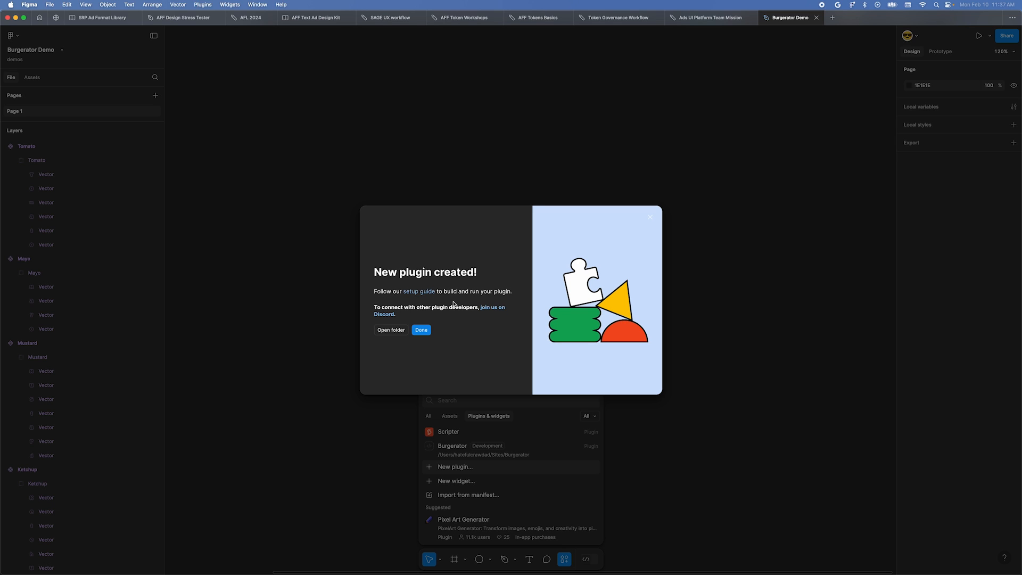
left_click(421, 330)
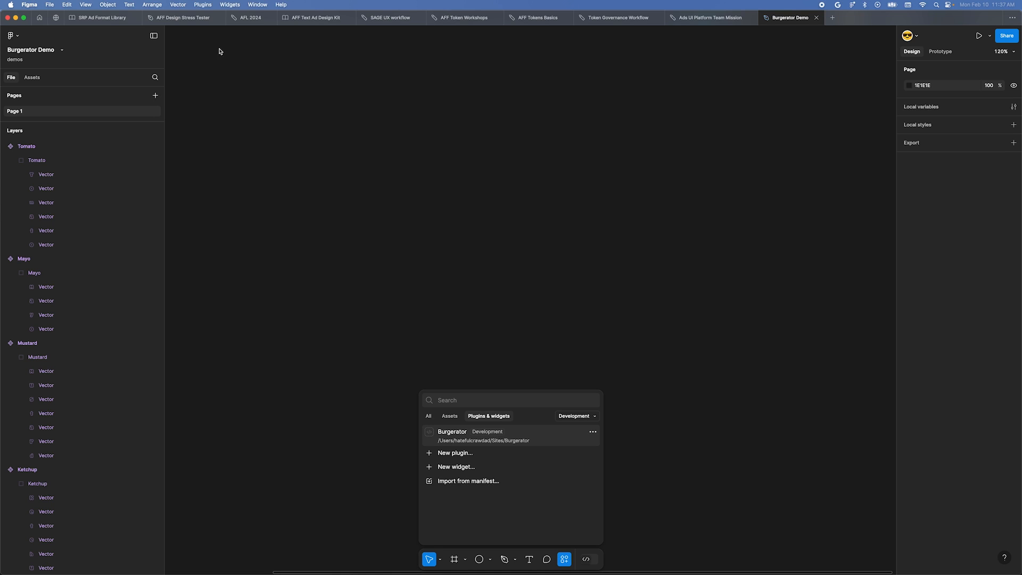
Step: Open the Burgerator plugin folder as the project in Visual Studio Code
left_click(50, 4)
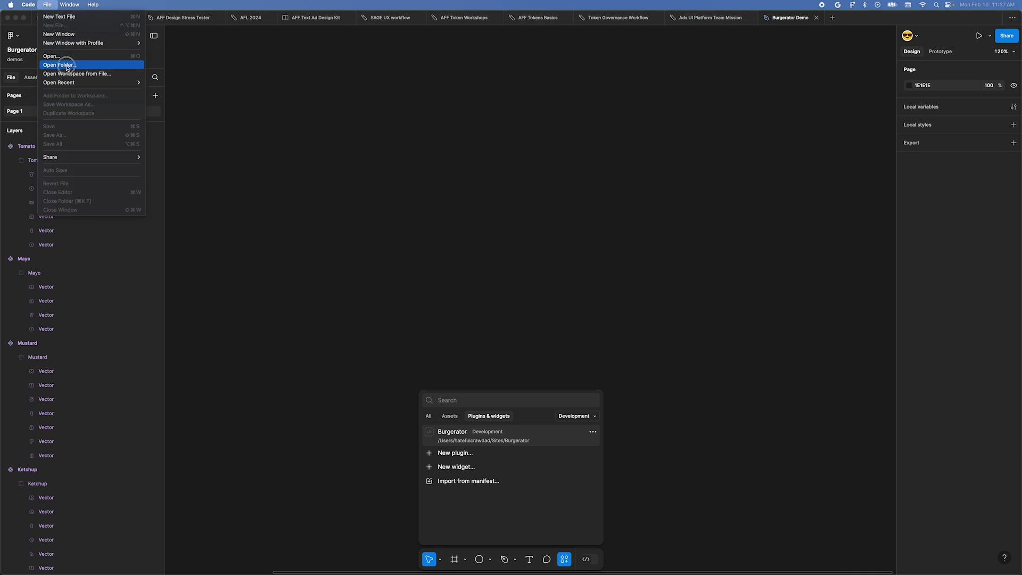
left_click(60, 65)
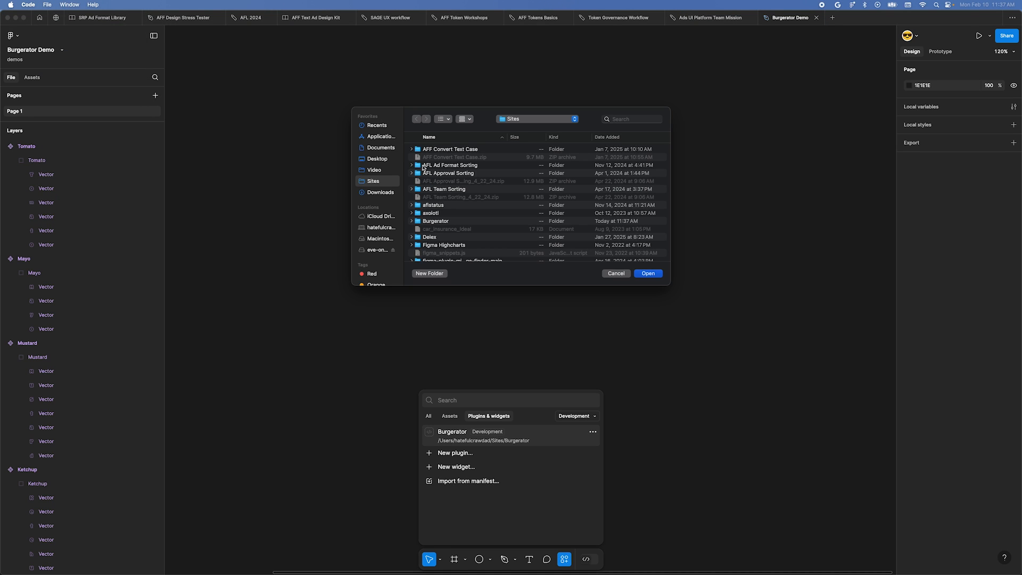
left_click(436, 221)
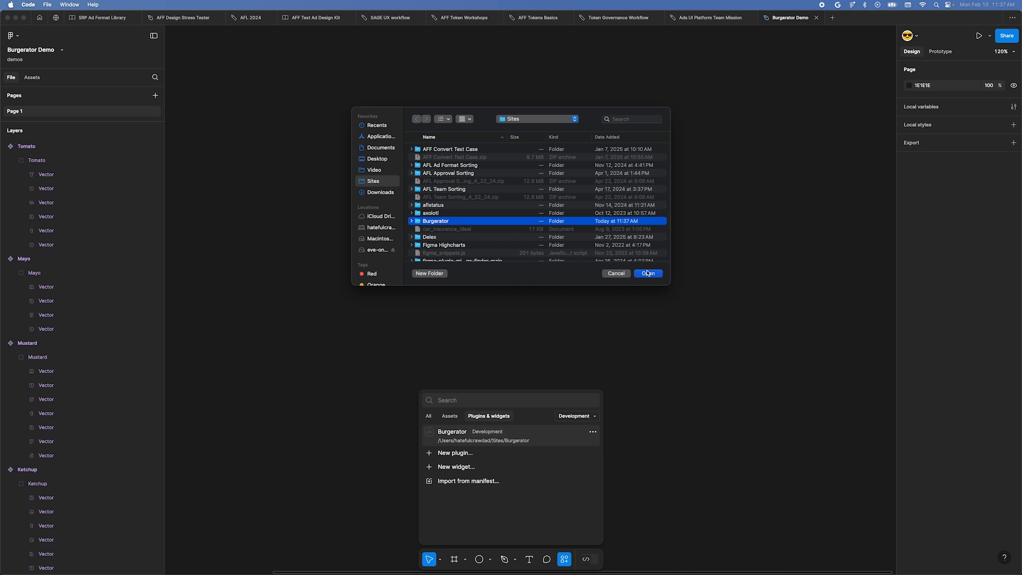
left_click(648, 273)
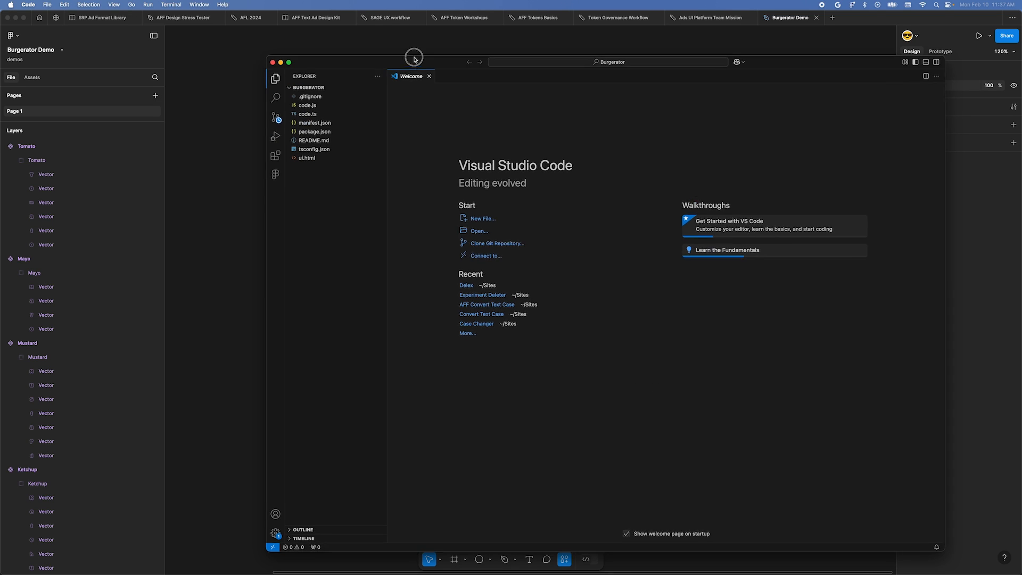
left_click_drag(414, 57, 404, 47)
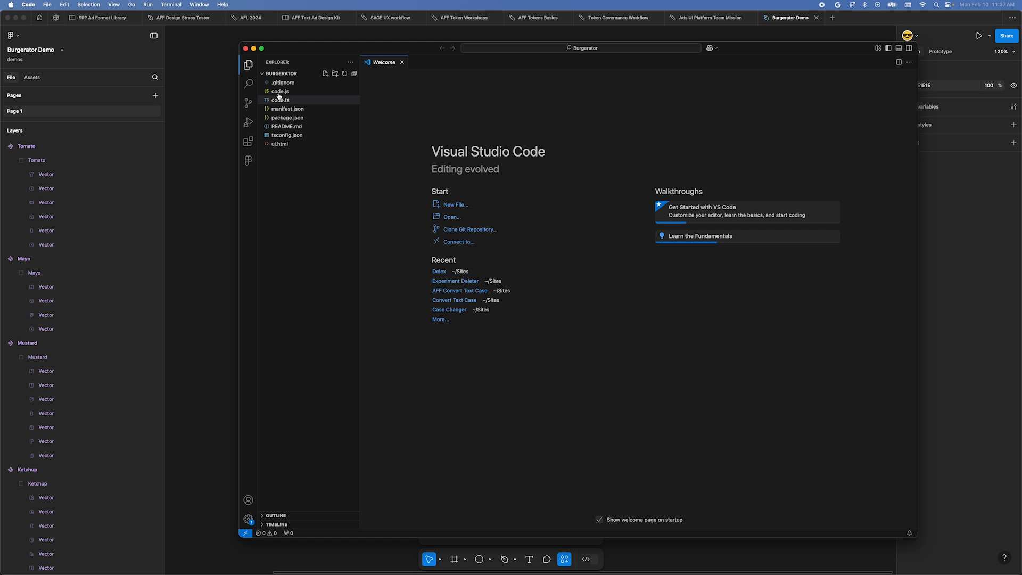
Step: Delete code.ts and tsconfig.json, moving them to the Trash
right_click(279, 101)
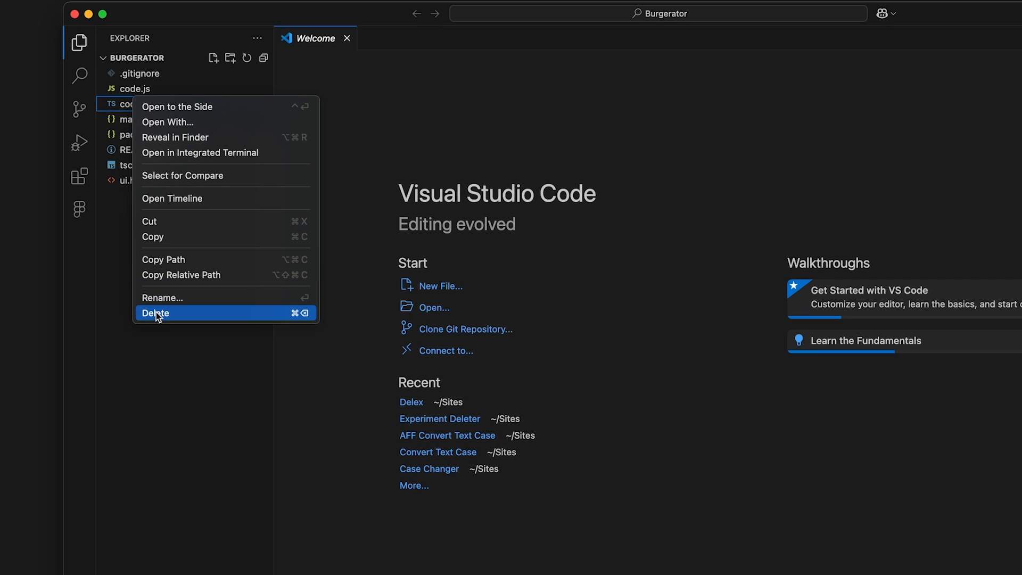
left_click(155, 313)
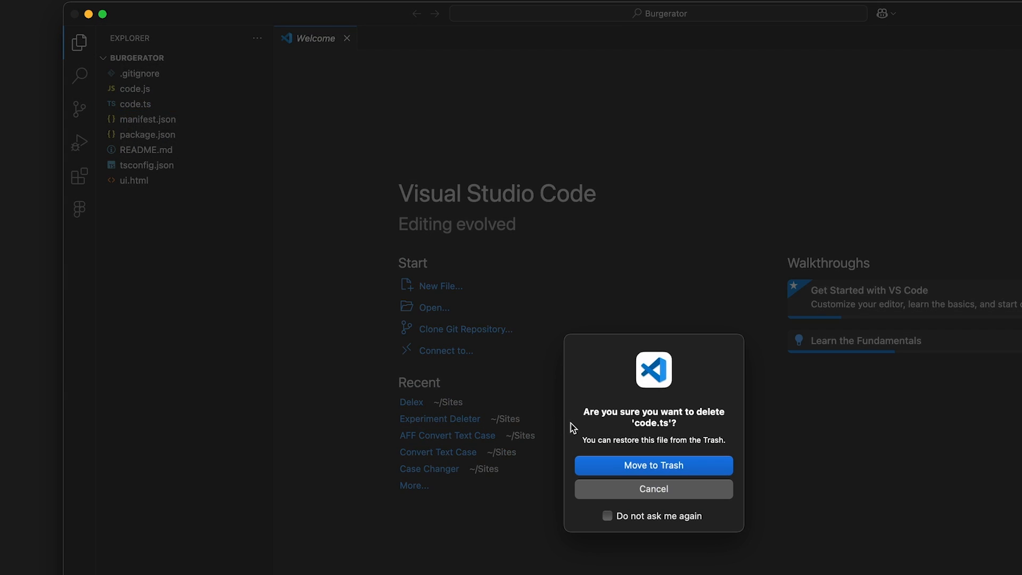
right_click(140, 150)
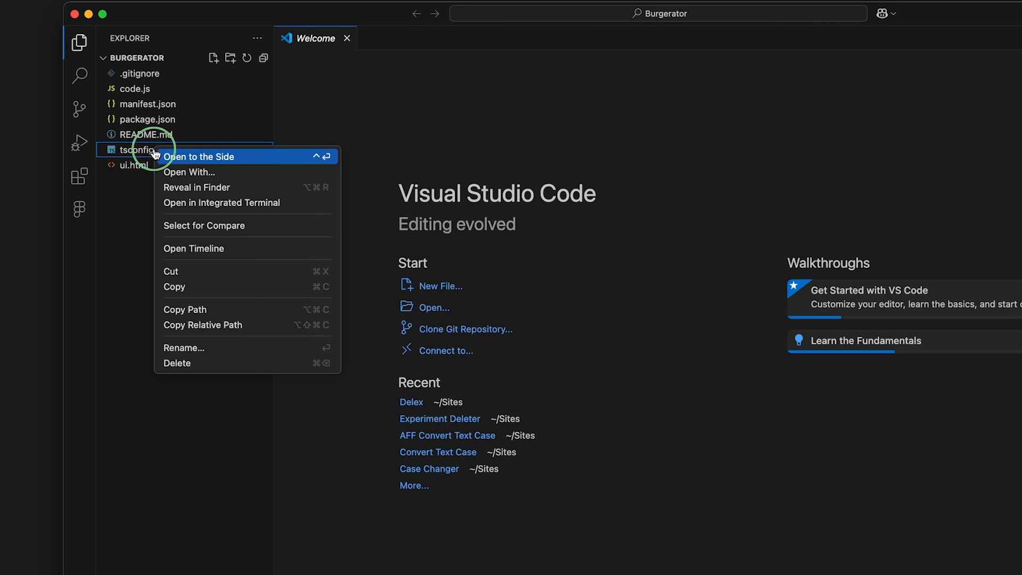
mouse_move(205, 373)
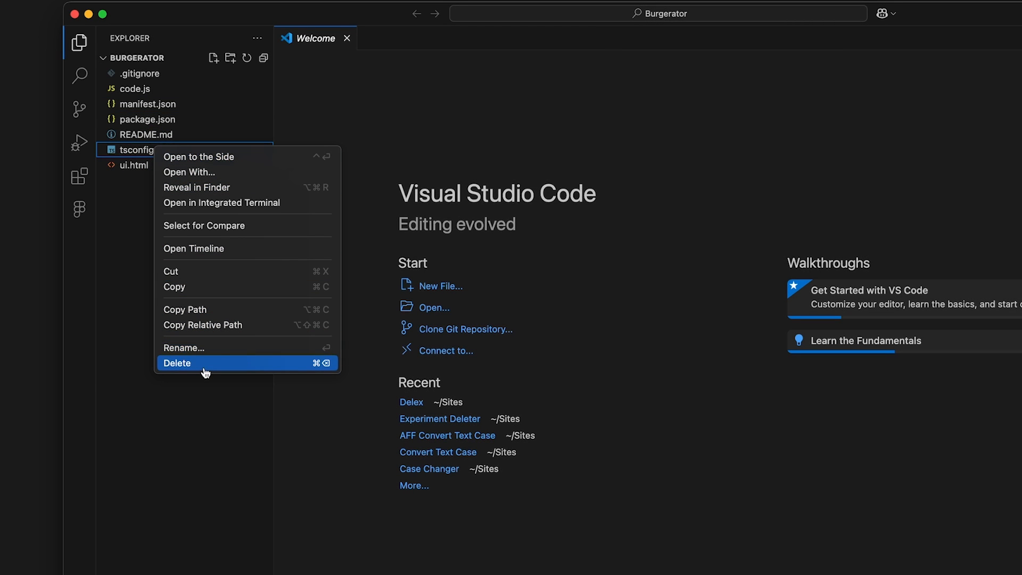
left_click(202, 364)
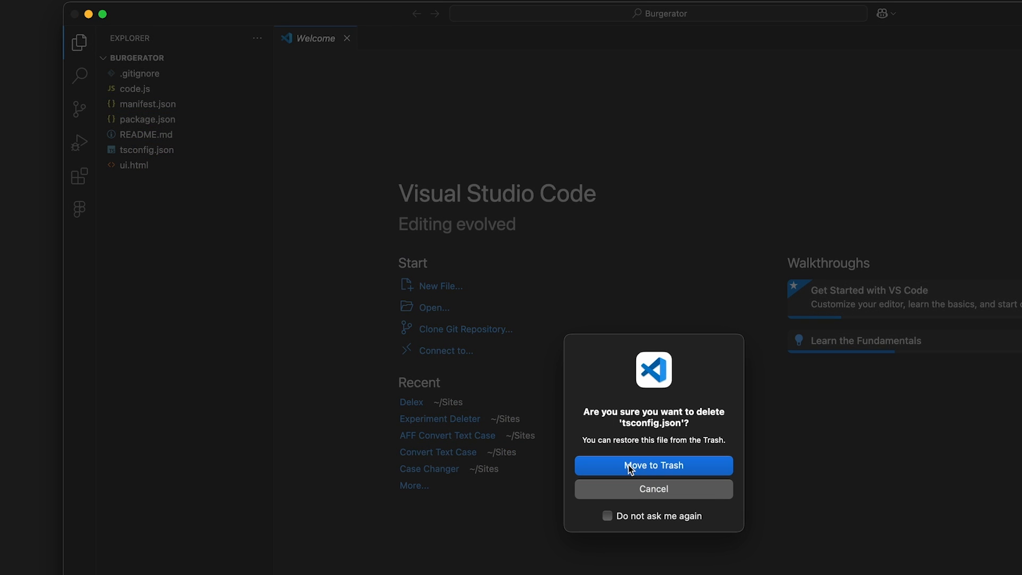
left_click(653, 465)
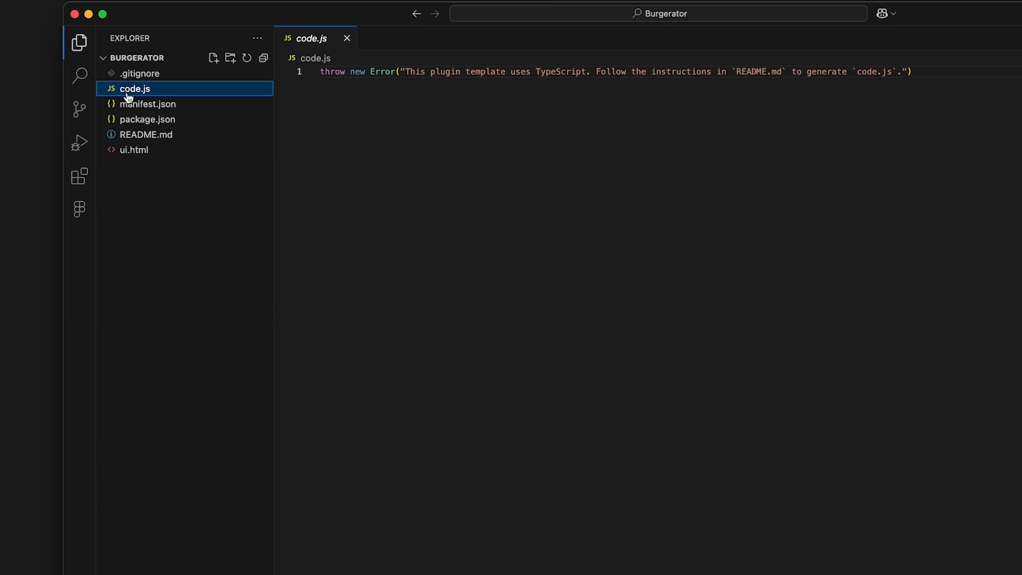
mouse_move(318, 128)
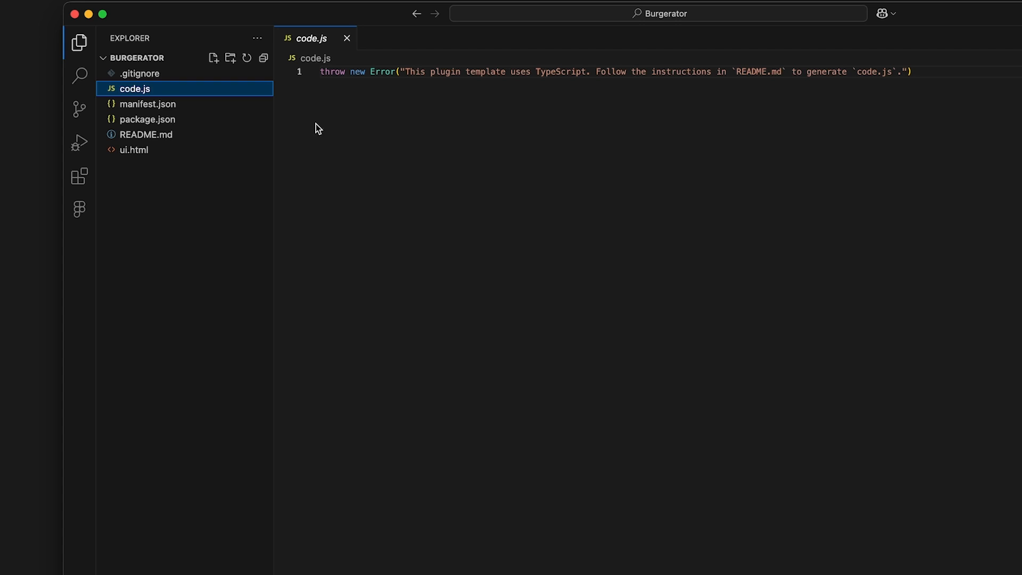
Step: Review code.js, manifest.json and package.json, then erase all template code in ui.html
triple_click(450, 72)
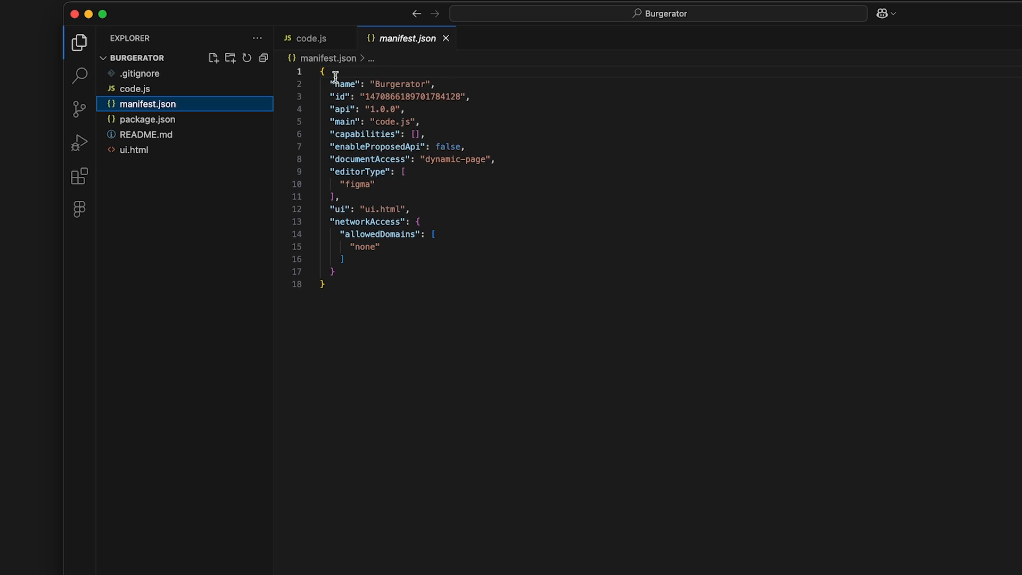
mouse_move(353, 219)
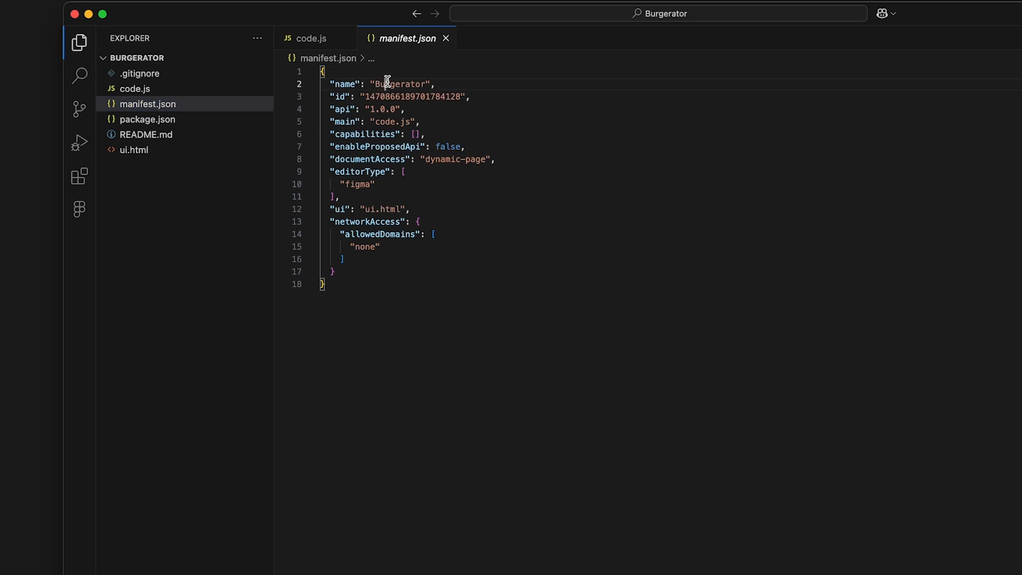
double_click(401, 84)
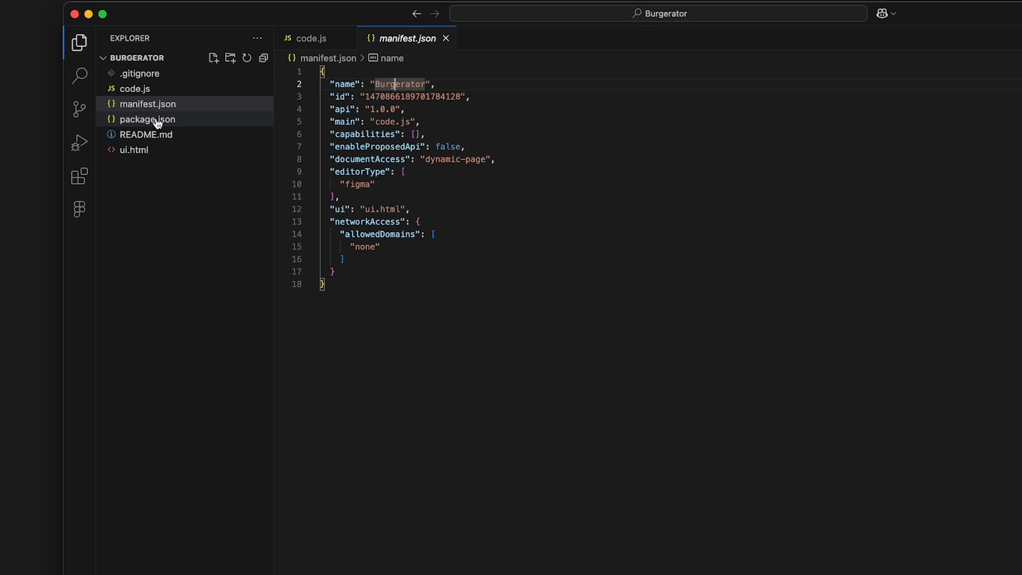
left_click(147, 120)
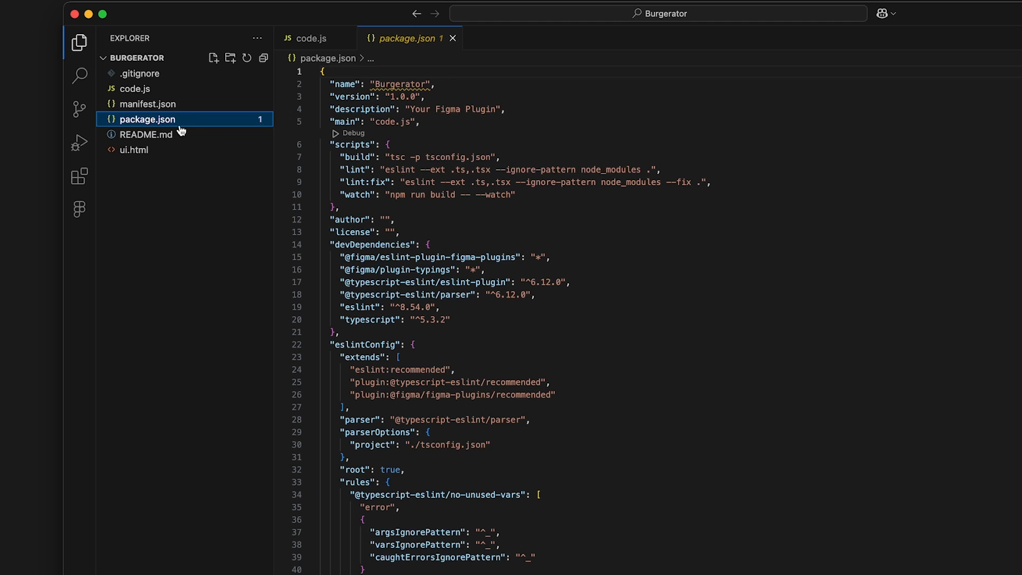
mouse_move(396, 84)
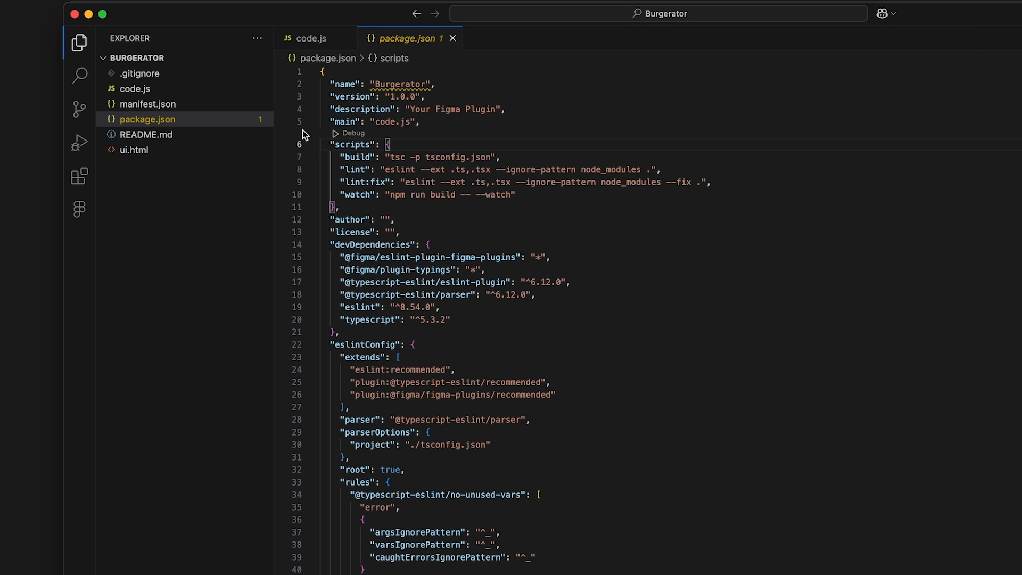
left_click(146, 134)
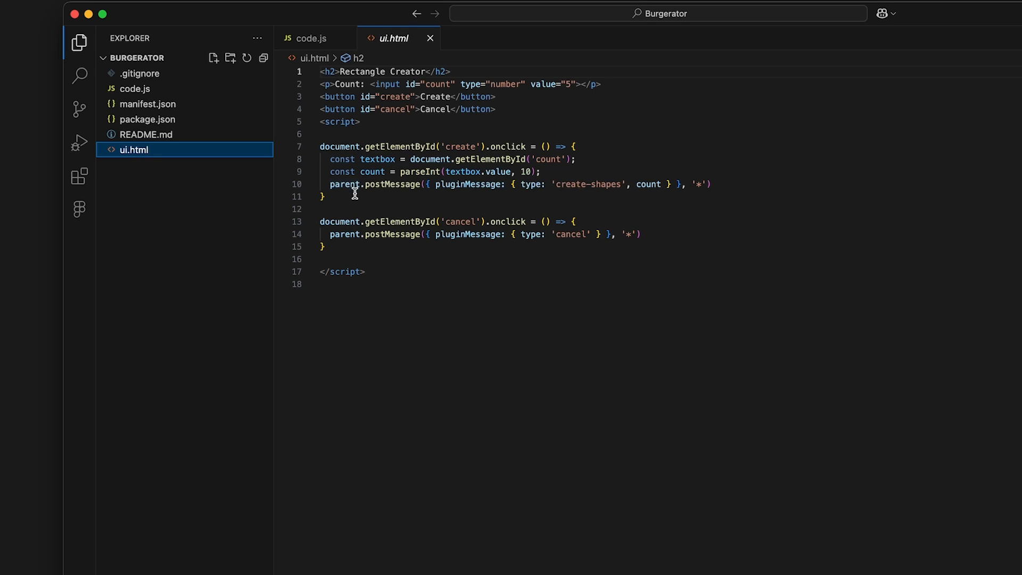
key("cmd+a")
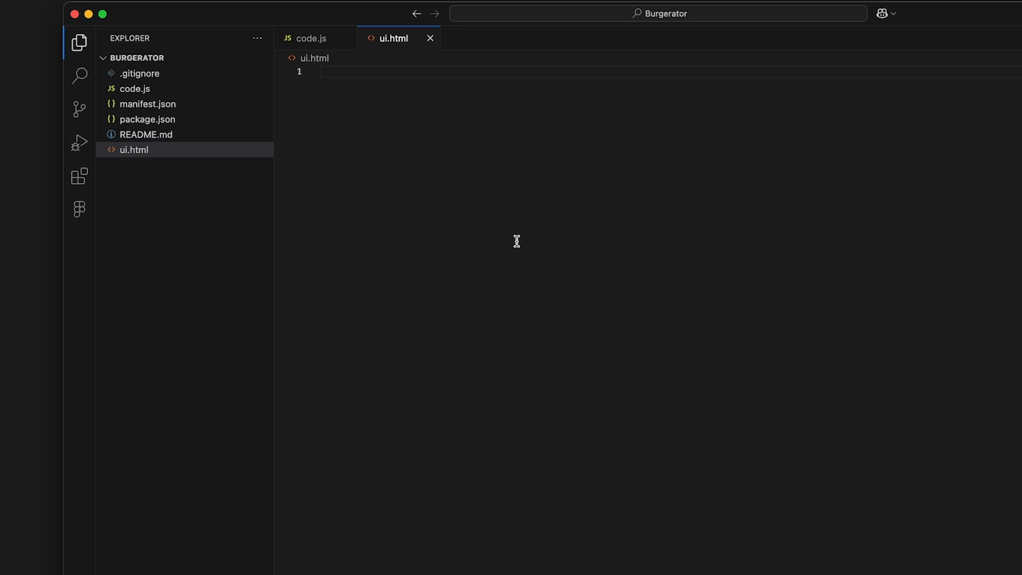
mouse_move(395, 204)
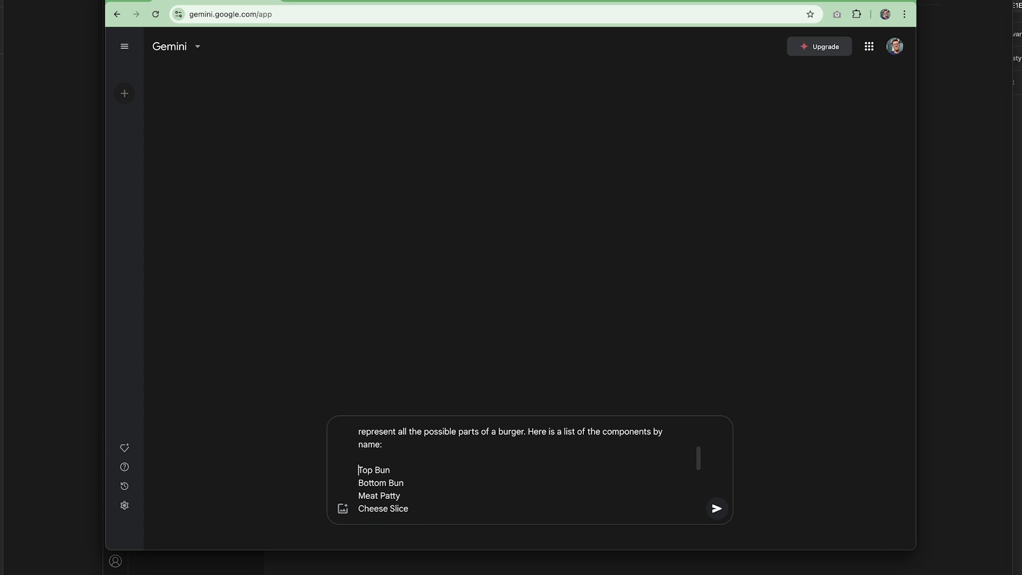
Step: Send Gemini the burger generator prompt describing ingredient components and a checkbox UI
scroll("down", 3)
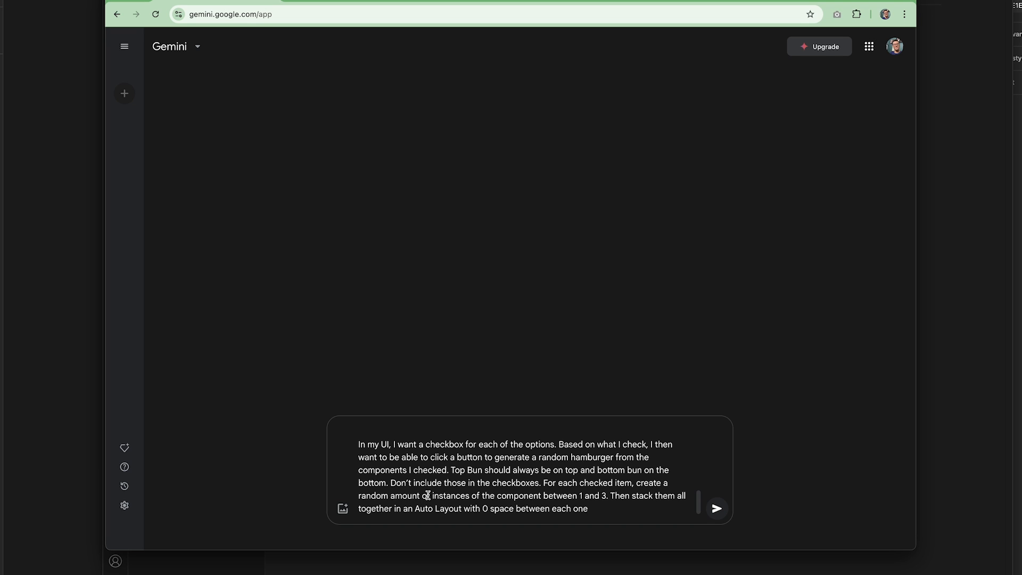
left_click(716, 507)
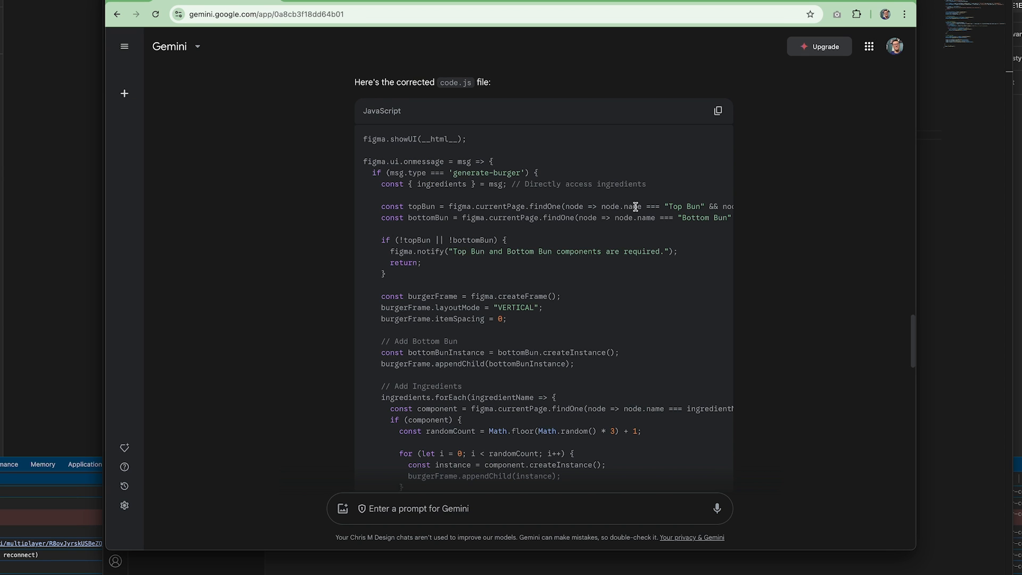
Step: Paste Gemini's Burgerator checkbox HTML into ui.html and return to the Figma file
left_click(718, 111)
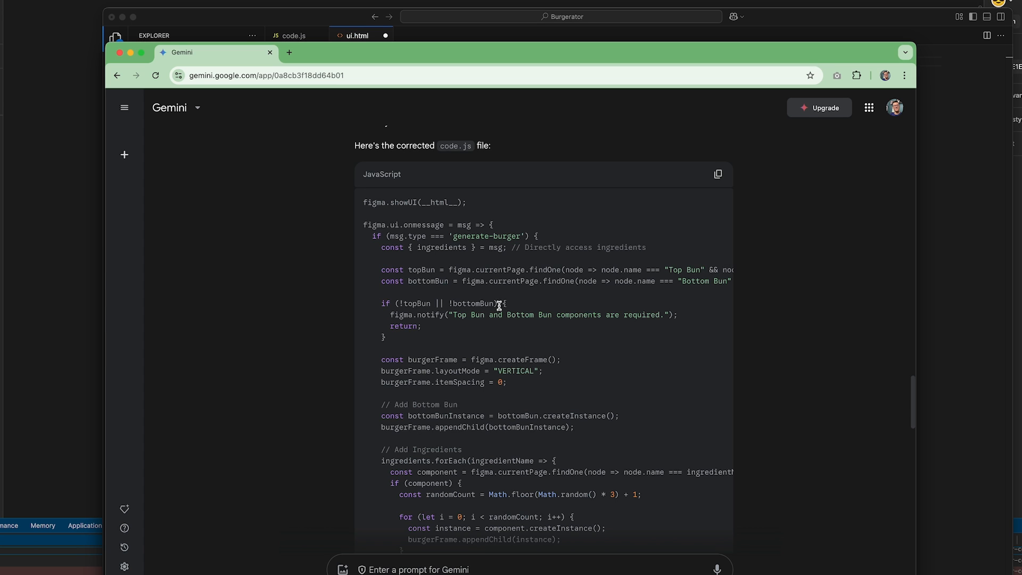
scroll("down", 3)
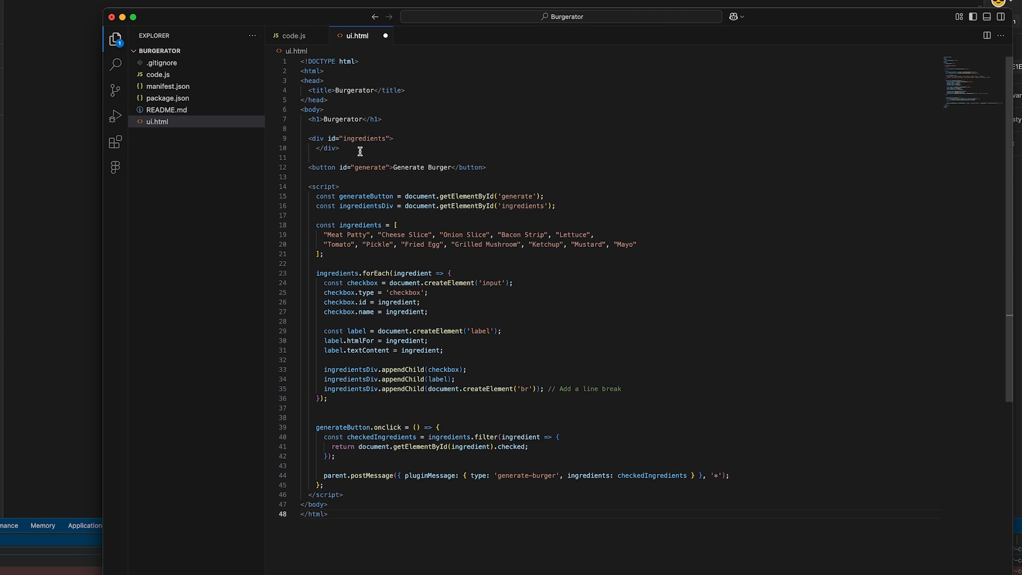
left_click(297, 35)
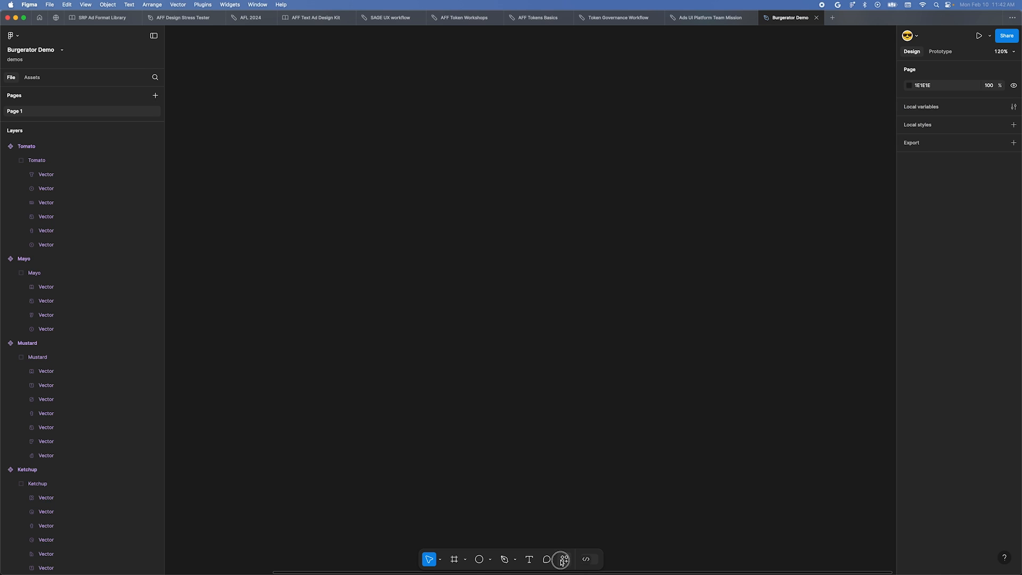
Step: Run the Burgerator plugin from the Development-filtered plugins list to generate the Burger frame
left_click(562, 559)
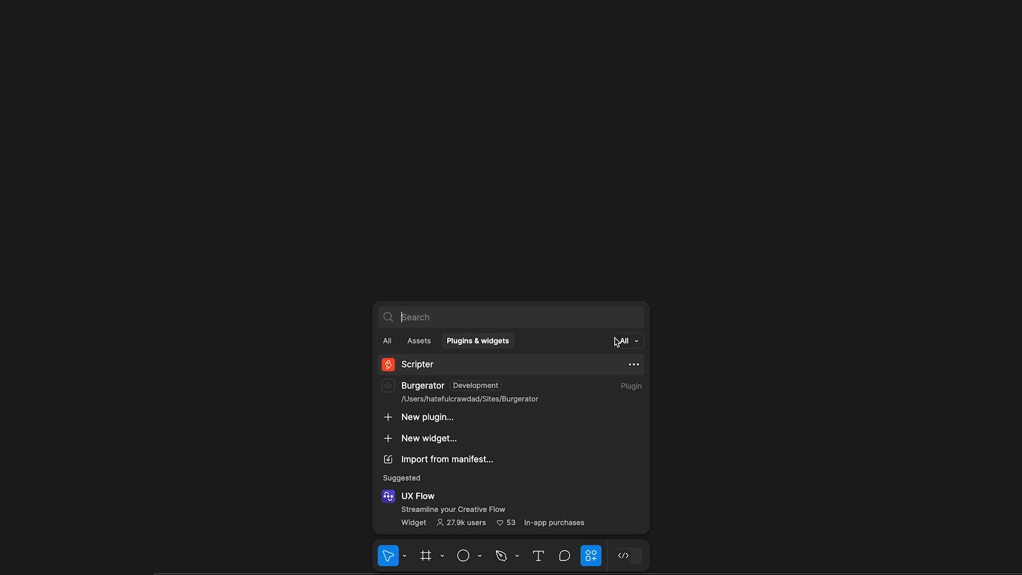
left_click(628, 341)
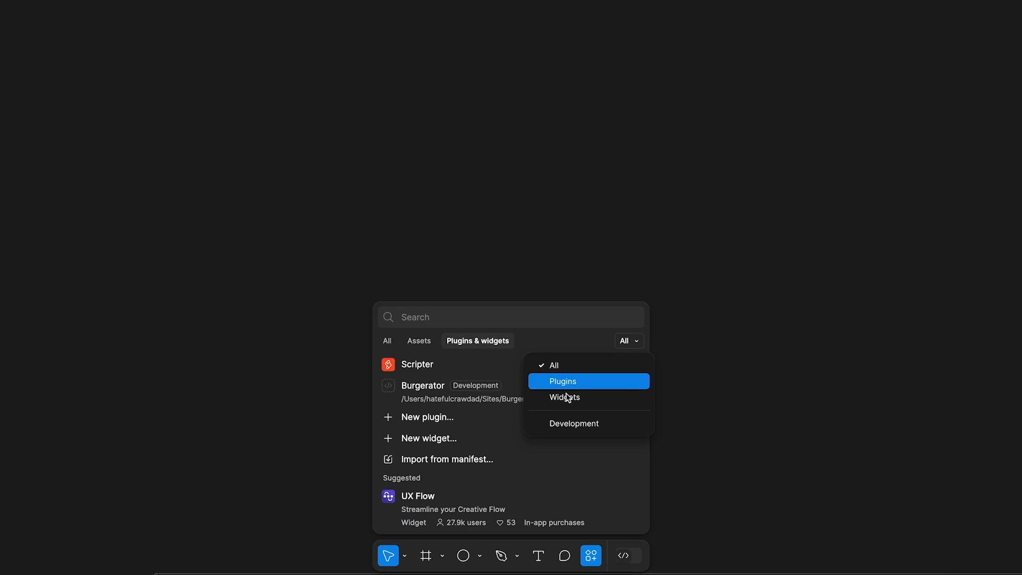
mouse_move(569, 415)
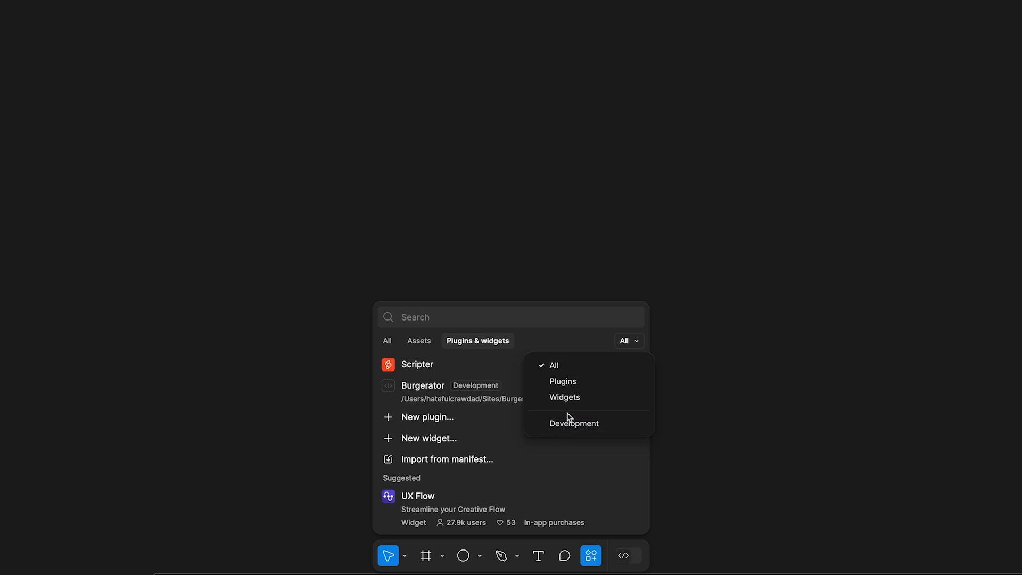
left_click(574, 423)
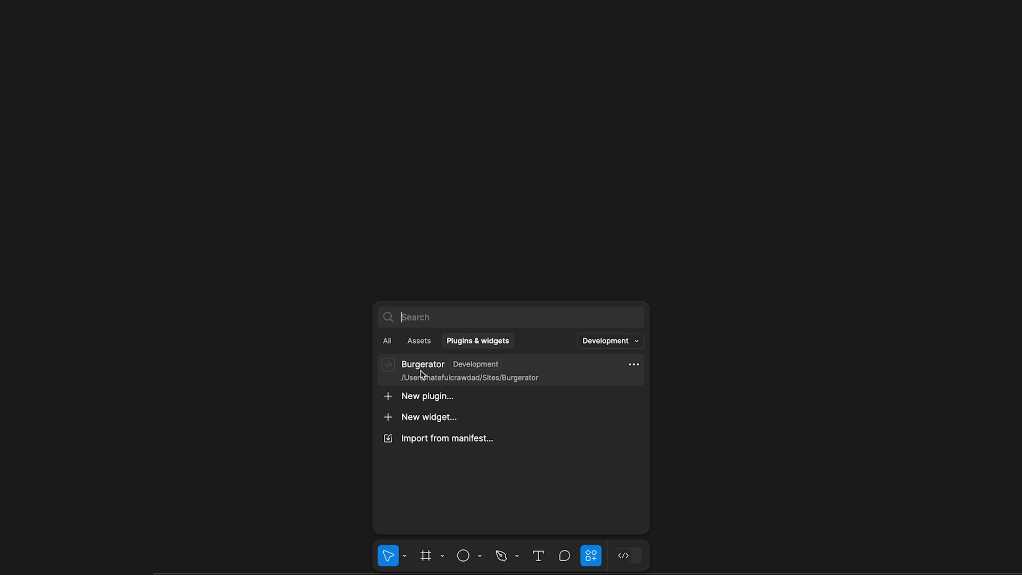
mouse_move(423, 374)
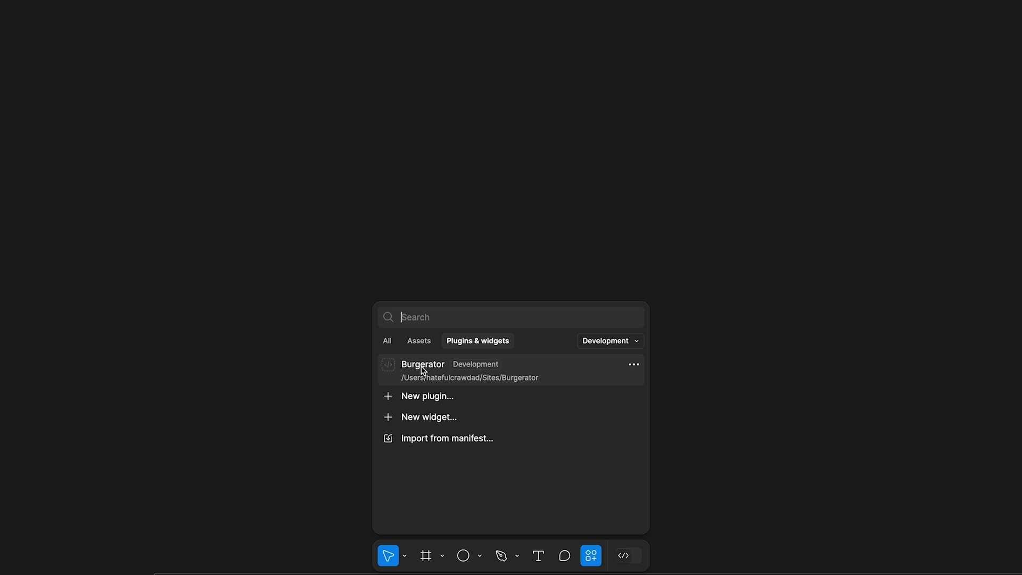
left_click(423, 367)
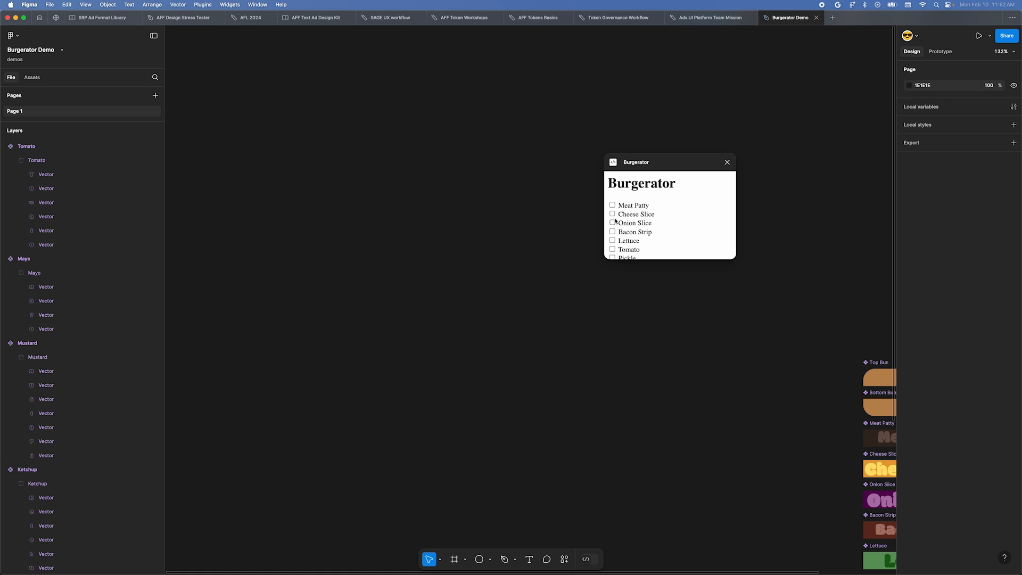
scroll("down", 3)
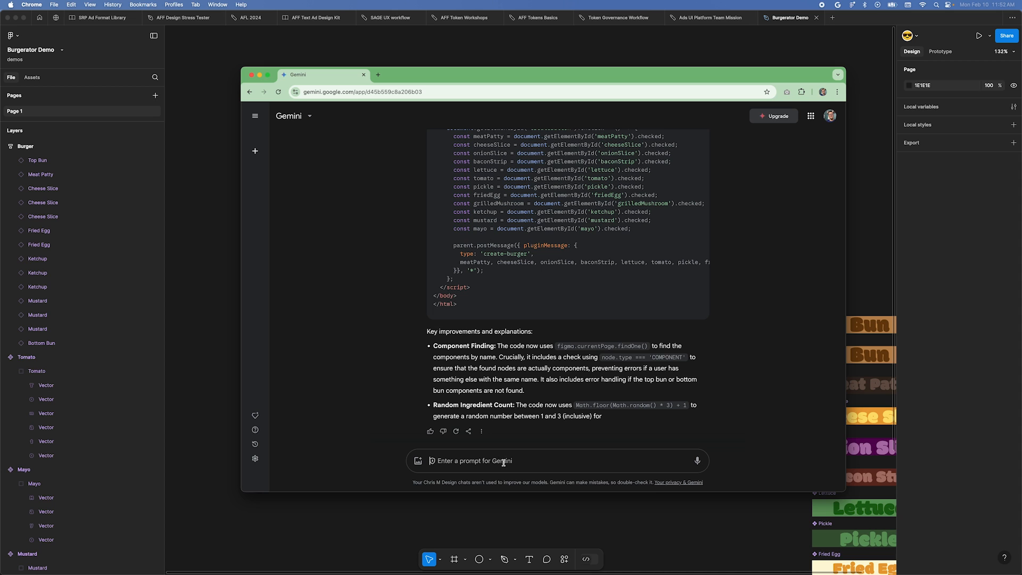
Step: Ask Gemini to make the Burger auto layout frame's width resizing Hug
type("Ok that seemed to work and for the auto layout, I need the frame to have the width resizing set to \"Hug\"")
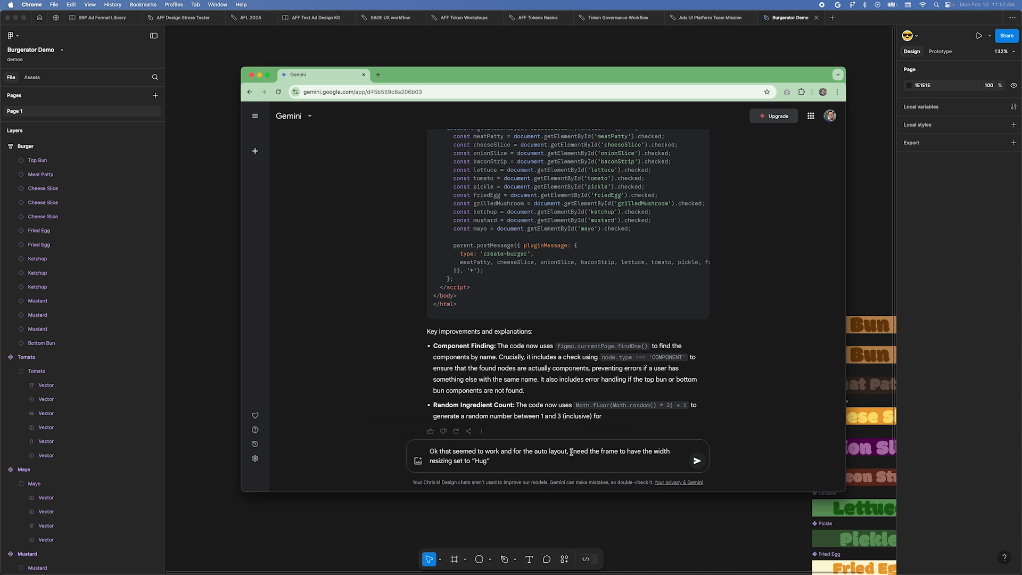
left_click(697, 460)
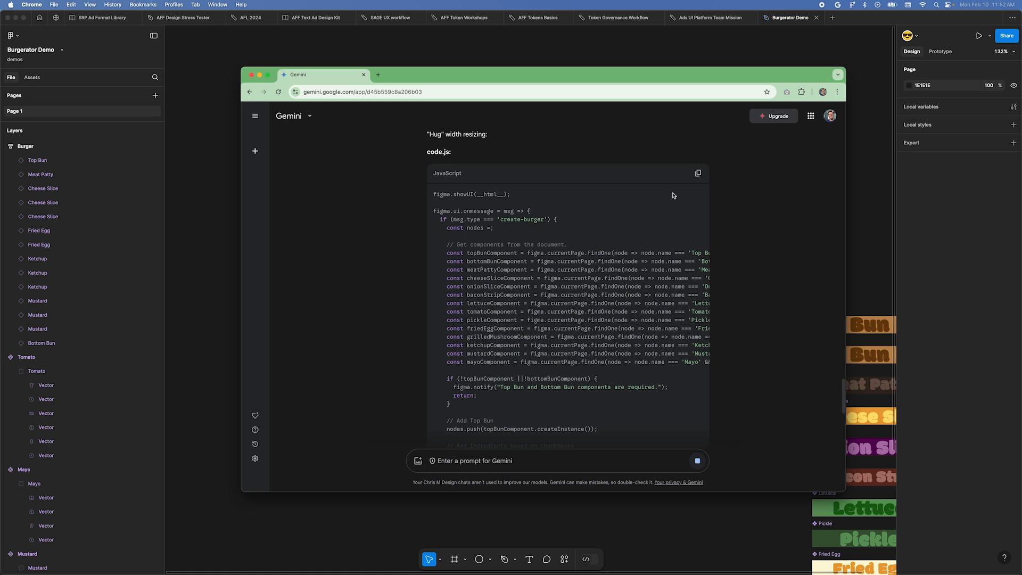
left_click(698, 160)
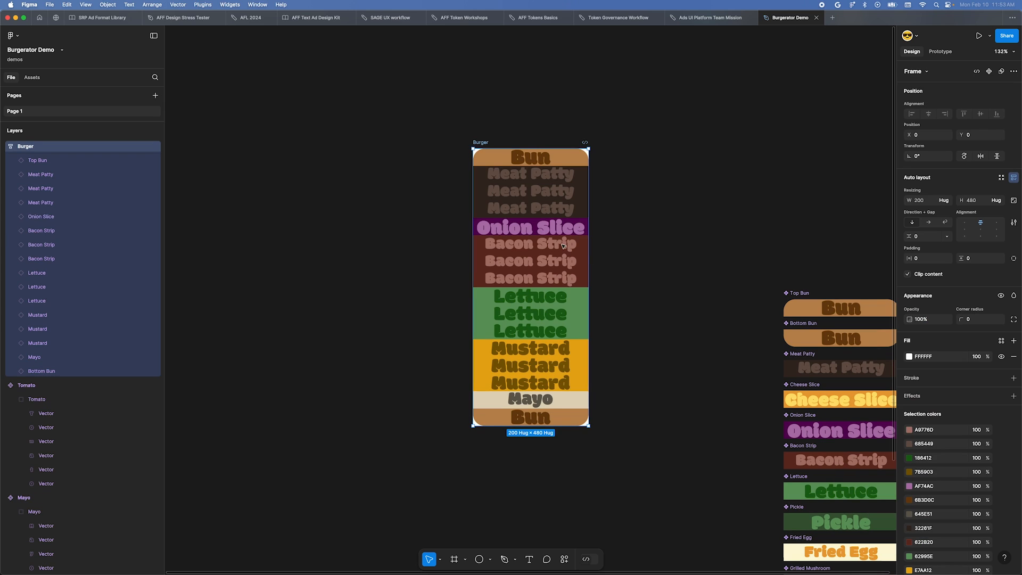
mouse_move(783, 253)
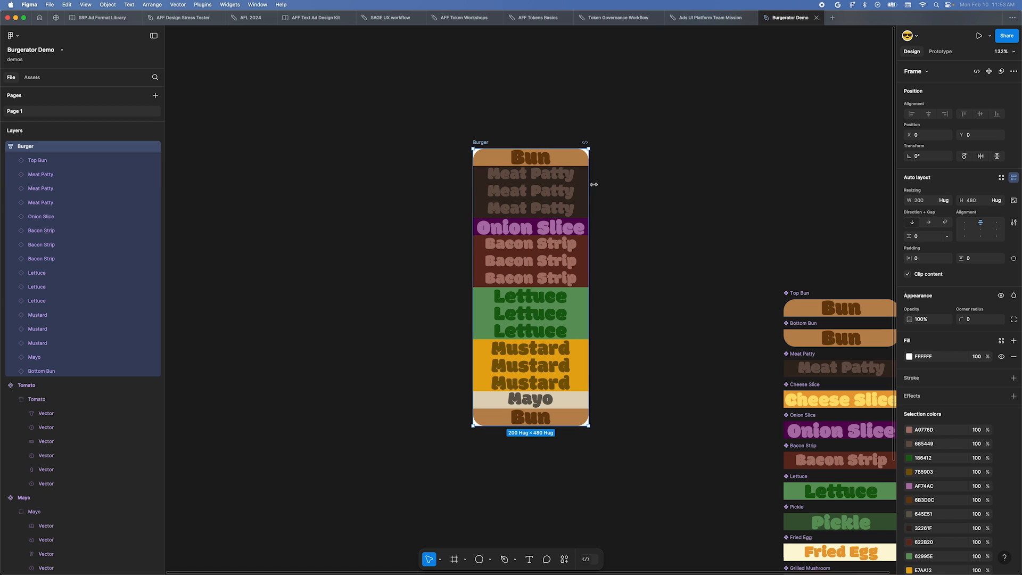
Step: Return to the Gemini chat in Chrome after checking the 200 × 480 Burger frame
key("Cmd+Tab")
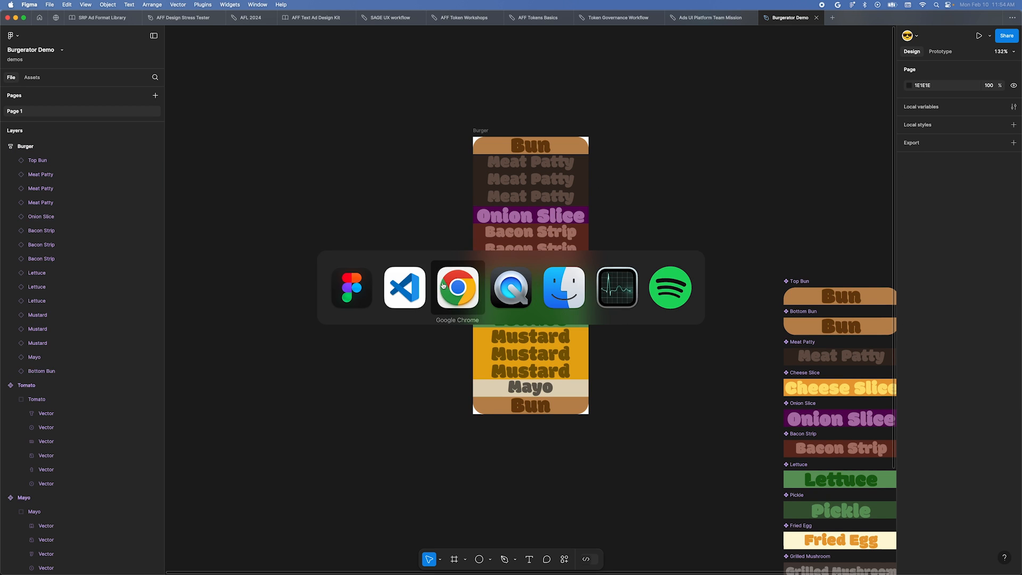
left_click(458, 288)
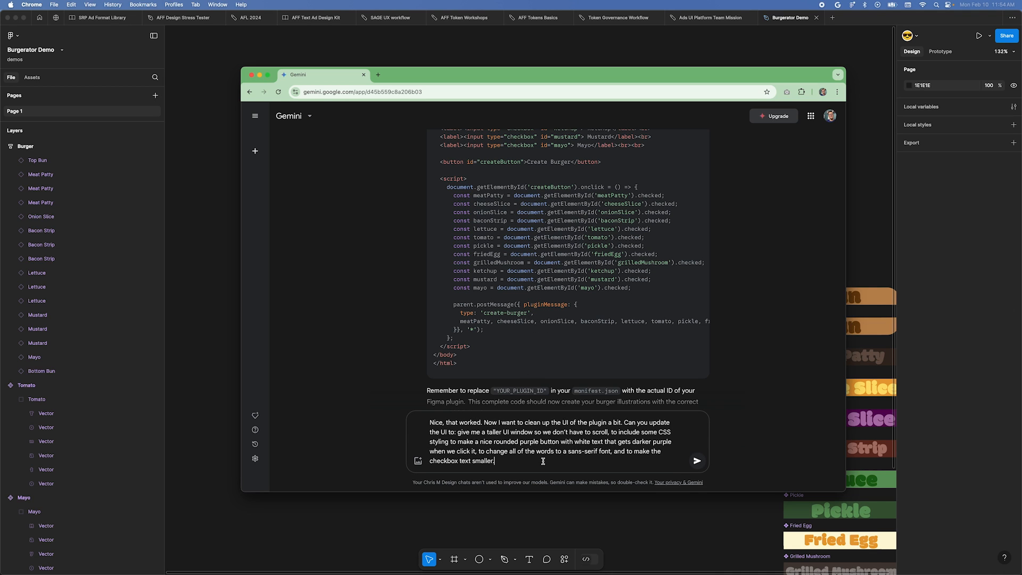
Step: Send Gemini the request for a taller window, purple rounded button, sans-serif font, smaller checkbox text
left_click(697, 460)
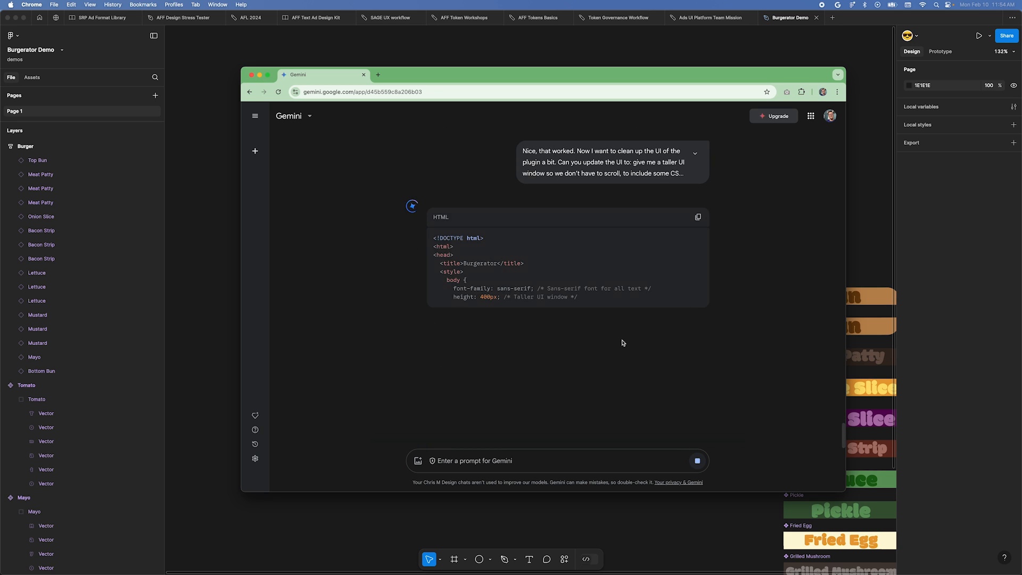
left_click(698, 217)
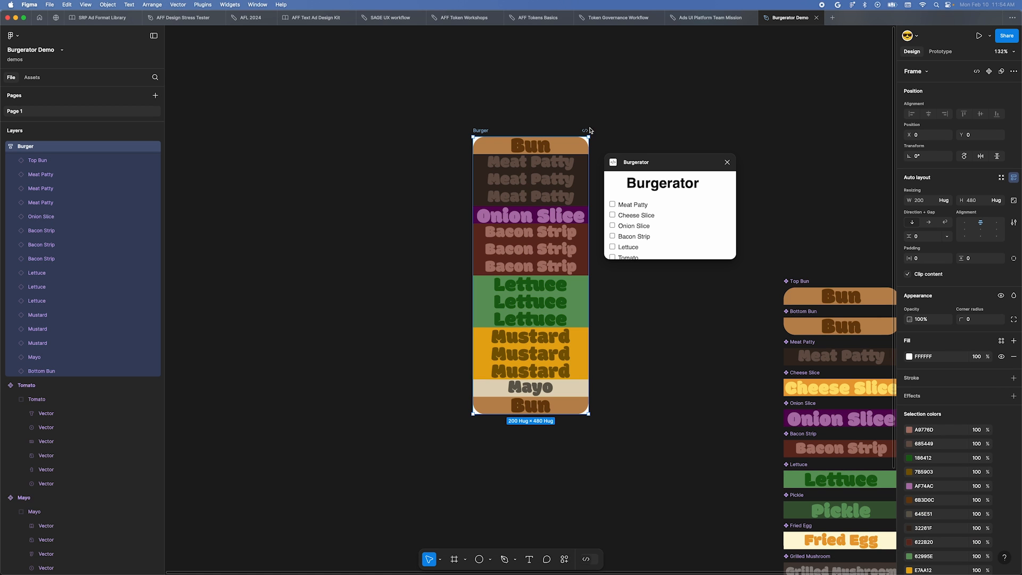
Step: Scroll through Gemini's reply listing the CSS styling changes
scroll("down", 3)
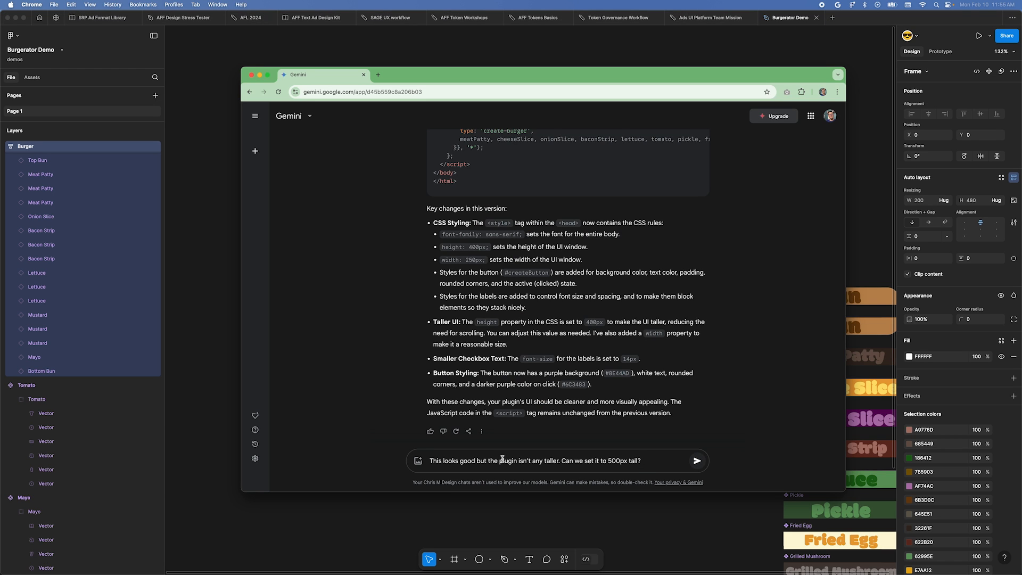
left_click(697, 461)
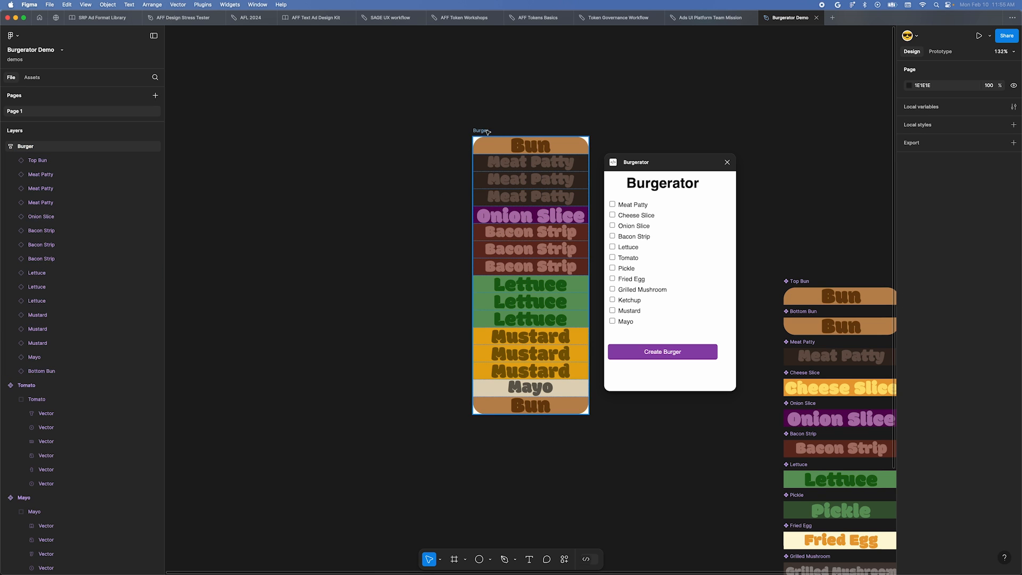
Step: Tick ingredients, create the burger, then select its Cheese Slice and lowest Meat Patty layers
left_click(612, 215)
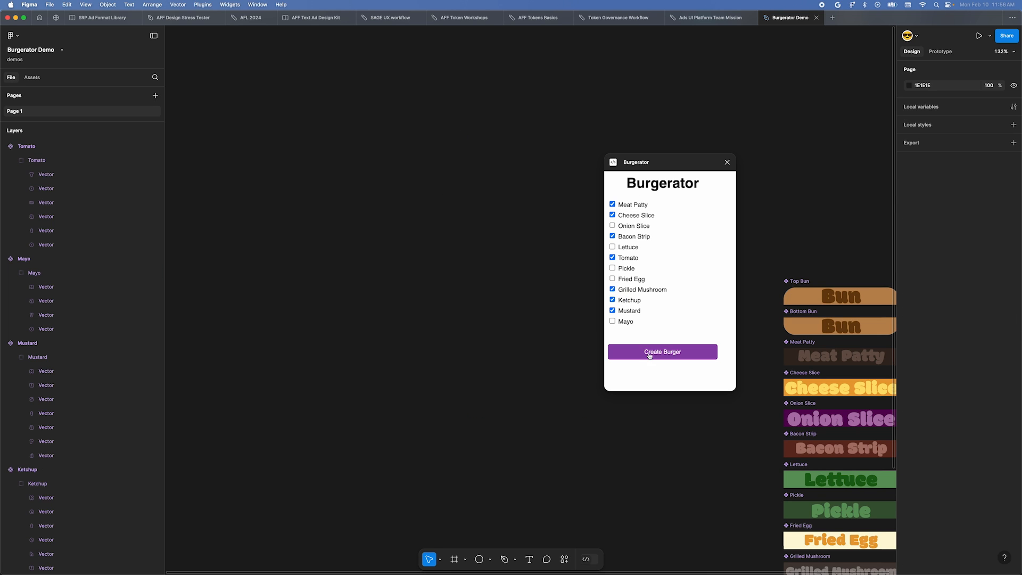
left_click(662, 352)
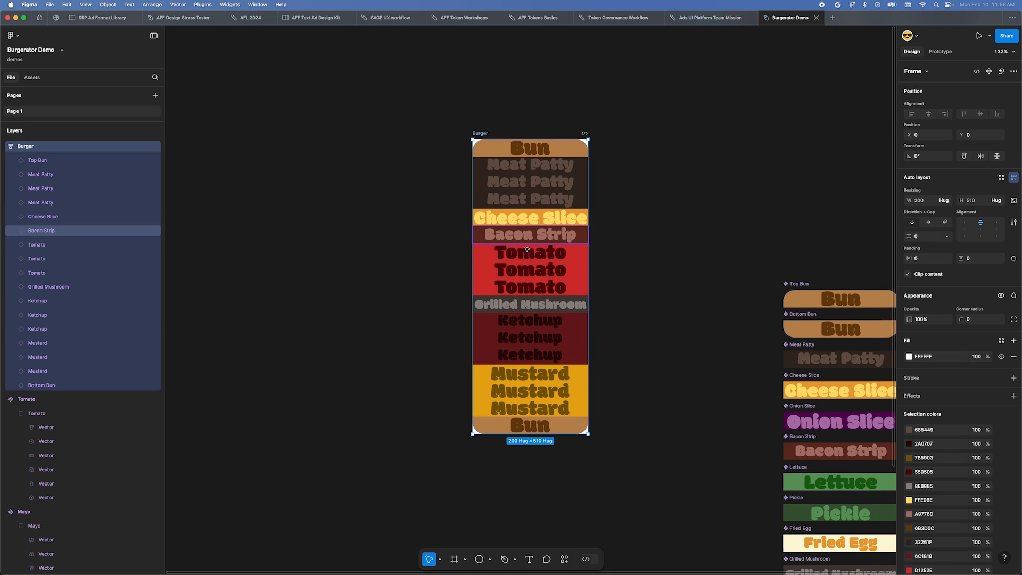
left_click(546, 254)
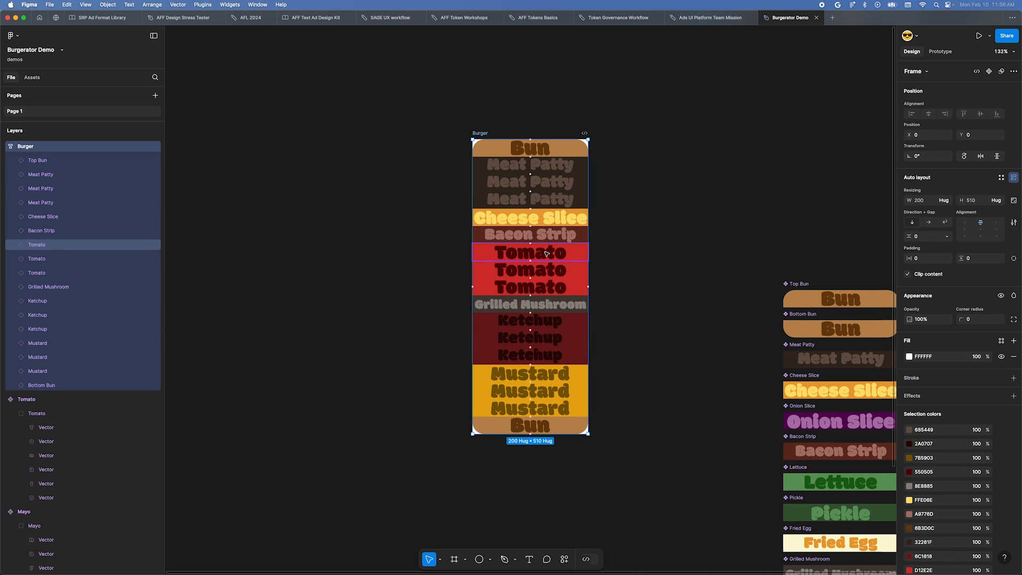
left_click(620, 230)
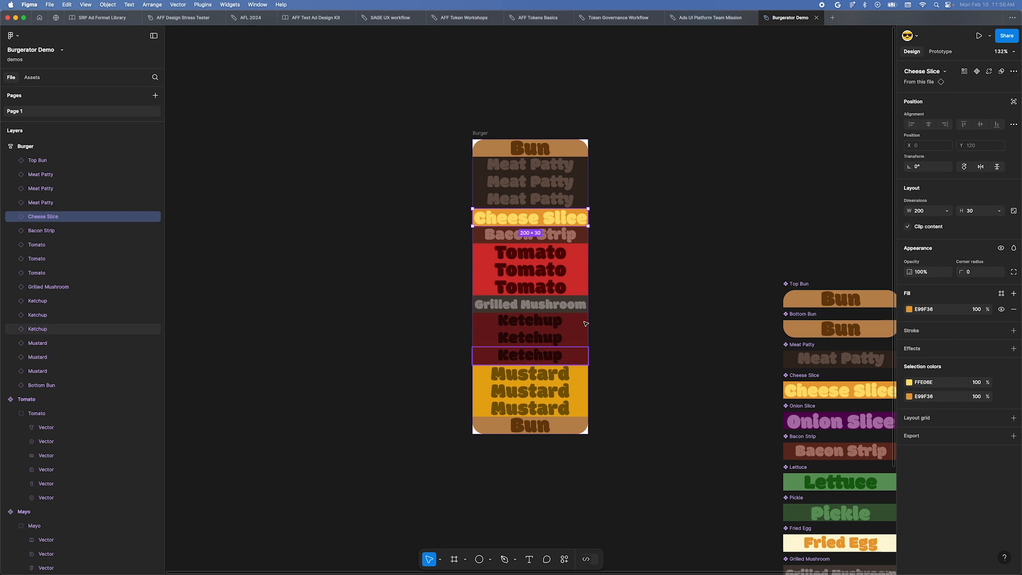
left_click(530, 198)
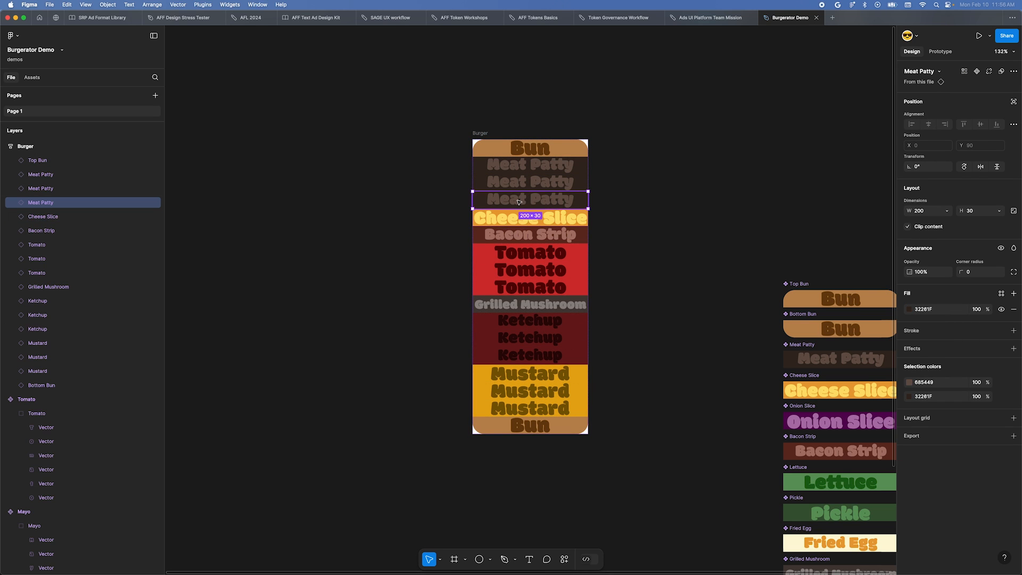